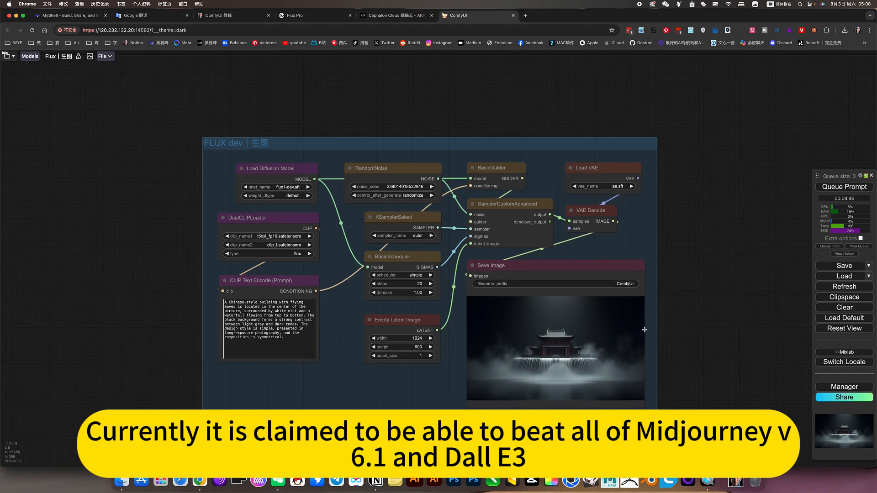
pyautogui.moveTo(243, 143)
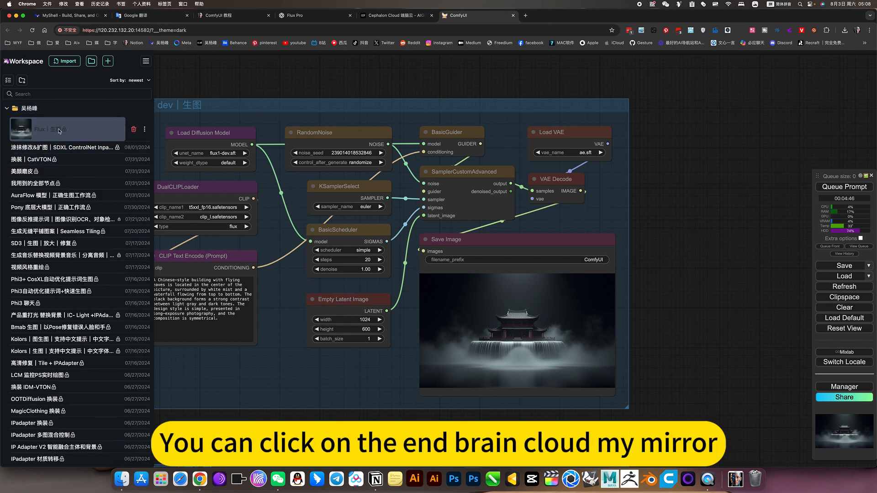
pyautogui.moveTo(71, 135)
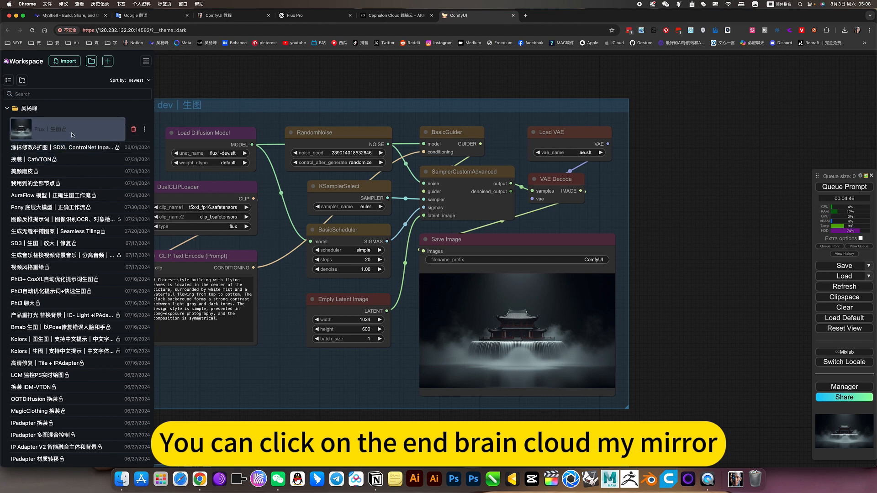
# Step: Load the Flux text-to-image workflow with flux1-dev.sft, glance at Cephalon Cloud, then return
pyautogui.click(64, 130)
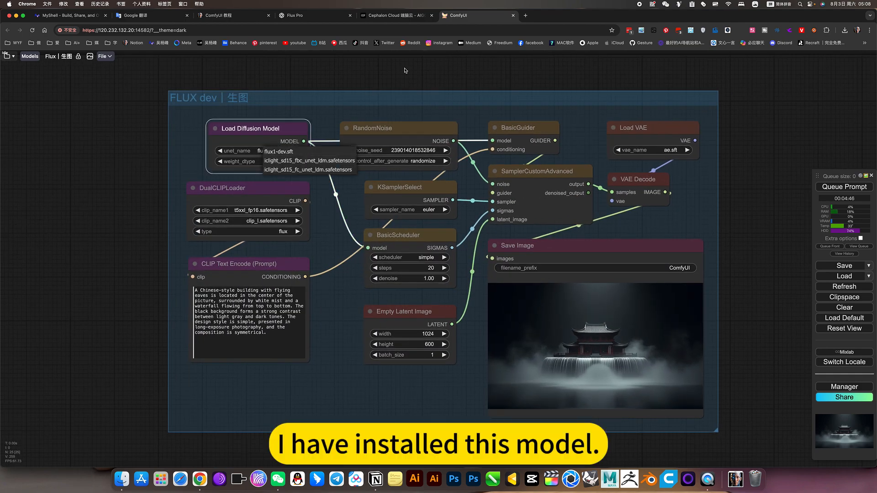
pyautogui.click(652, 150)
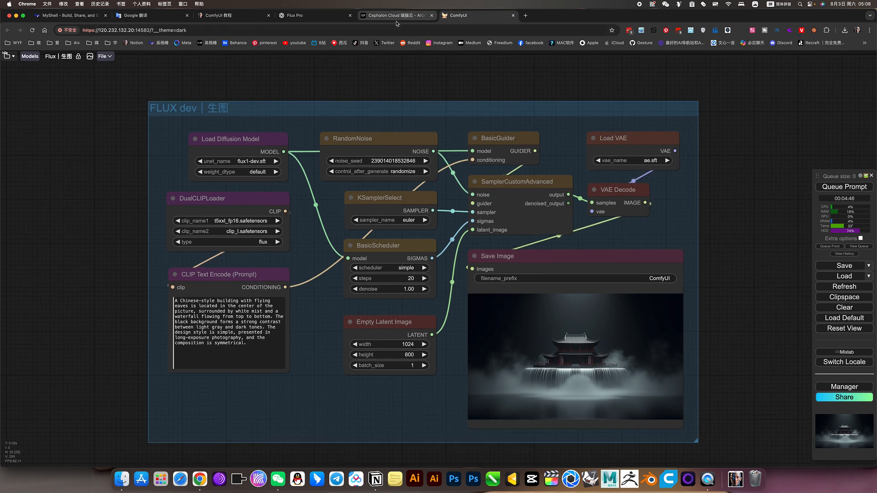
pyautogui.click(395, 15)
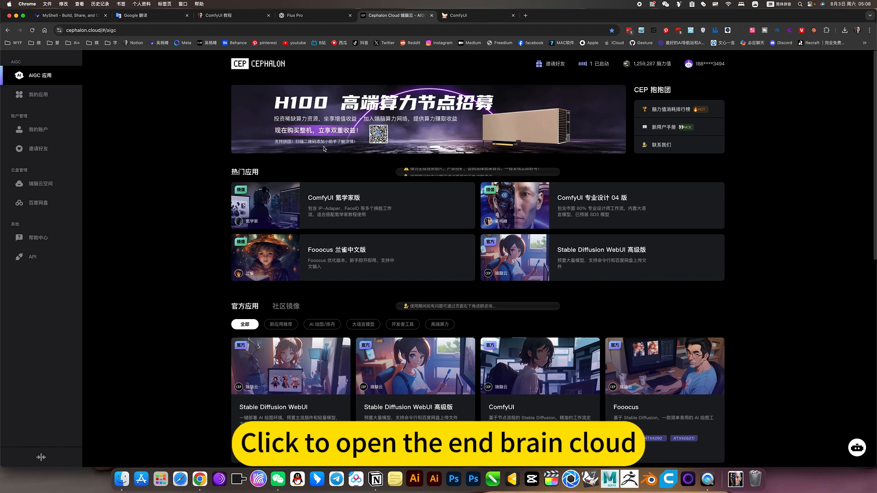
pyautogui.click(476, 15)
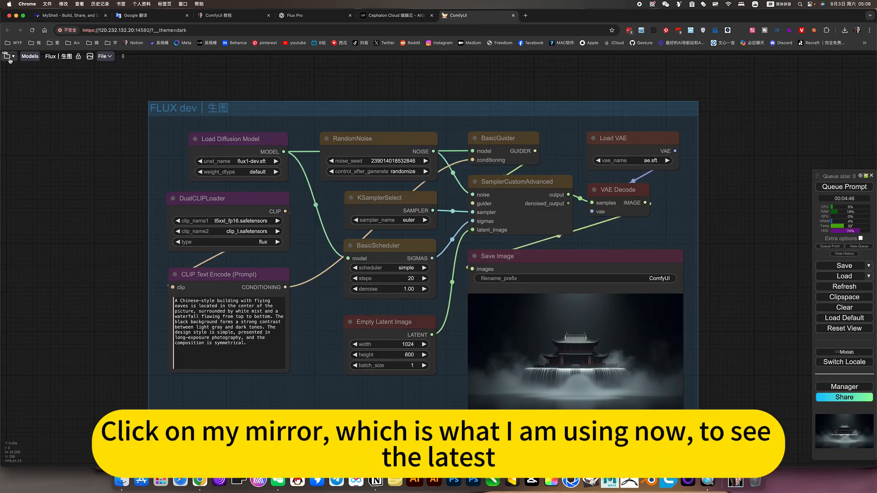
# Step: Toggle the saved-workflows sidebar, then move to the Flux Pro trending gallery
pyautogui.click(8, 56)
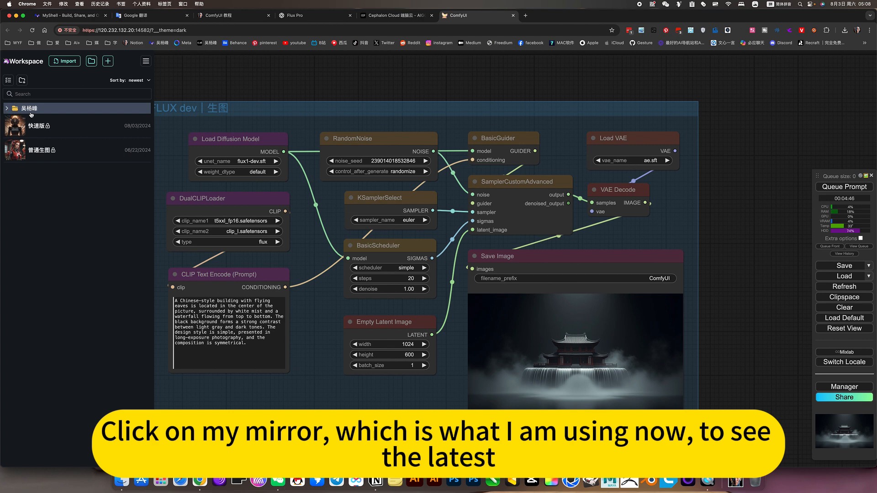
pyautogui.click(28, 107)
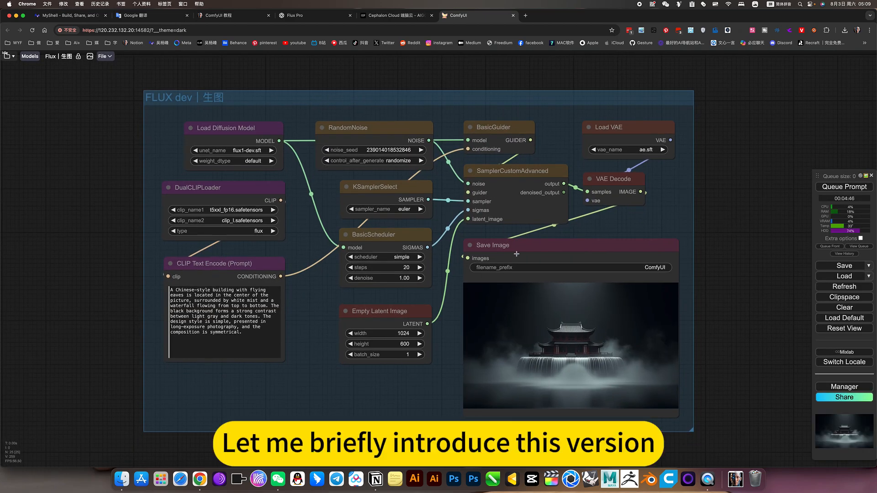
pyautogui.moveTo(523, 328)
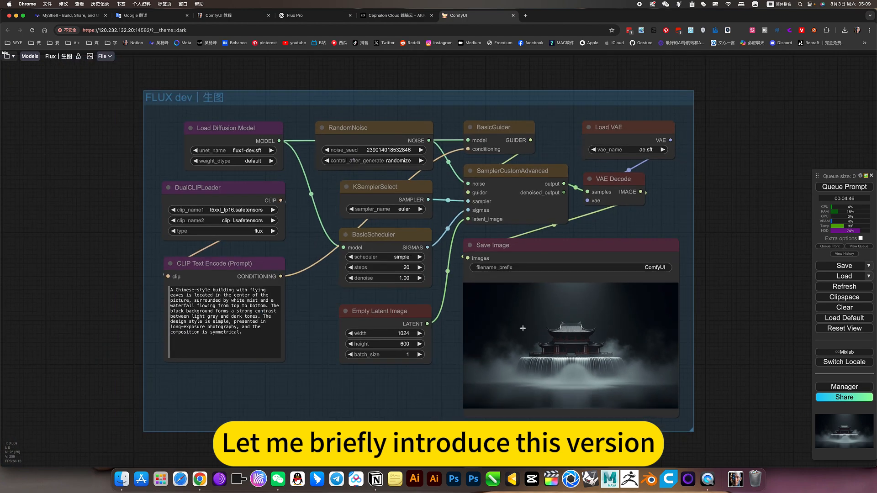
pyautogui.click(313, 15)
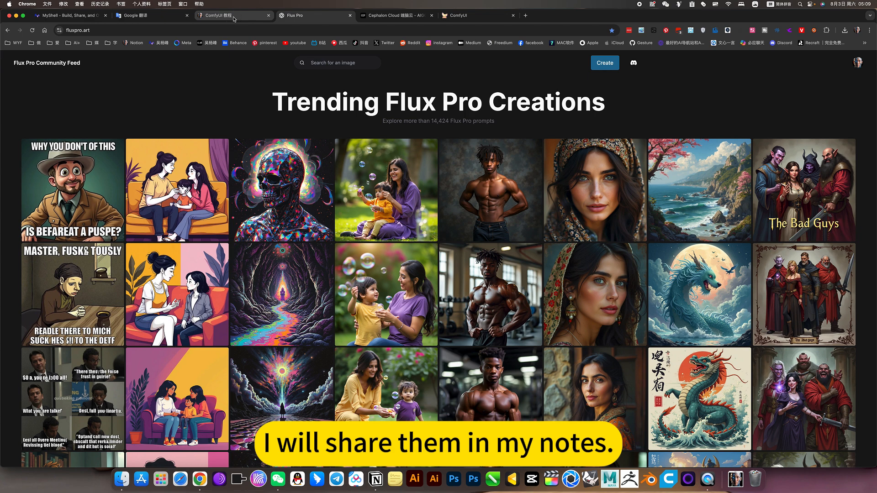
# Step: Open the Notion ComfyUI 教程 notes and scroll to the FLUX dev image-to-image screenshot
pyautogui.click(230, 15)
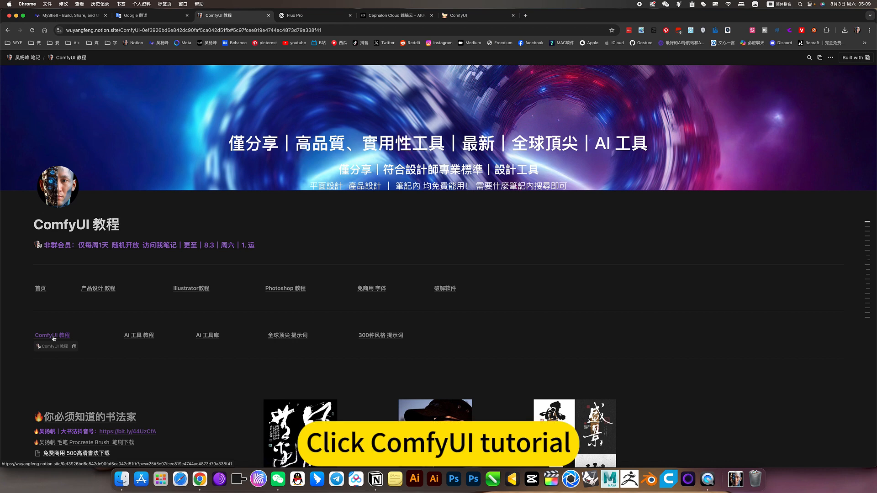
pyautogui.click(52, 335)
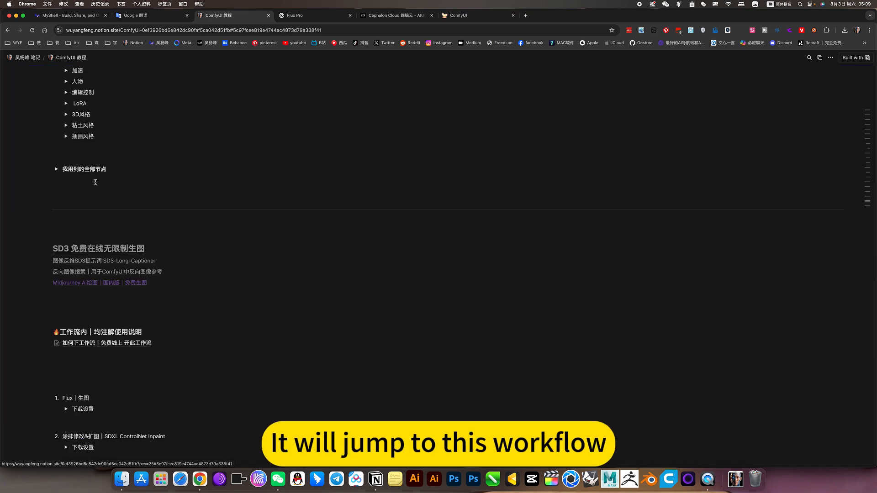
pyautogui.scroll(-3)
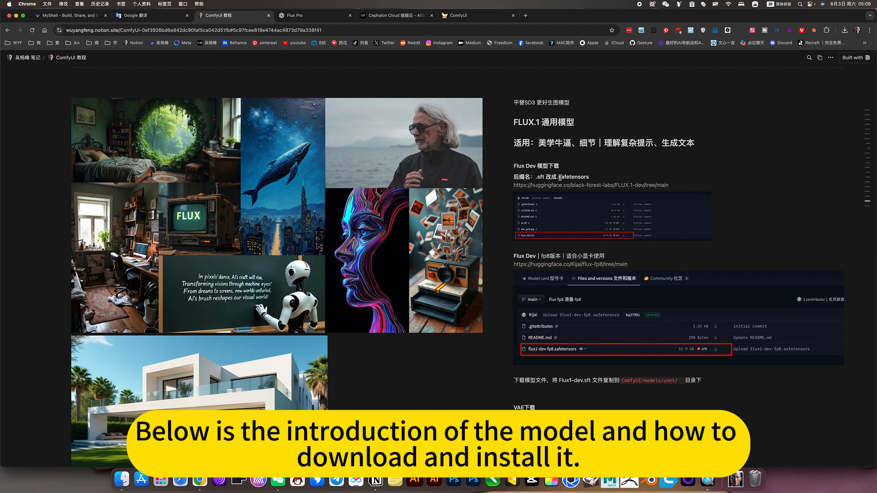
pyautogui.scroll(-3)
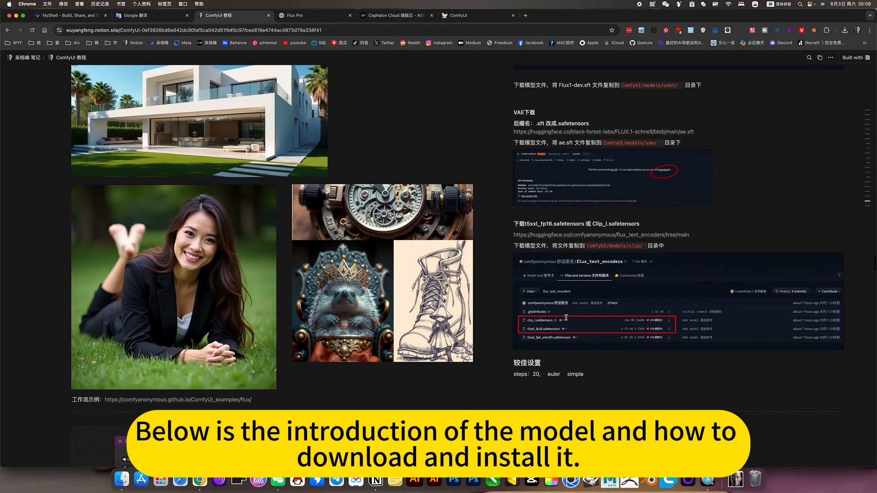
pyautogui.scroll(-3)
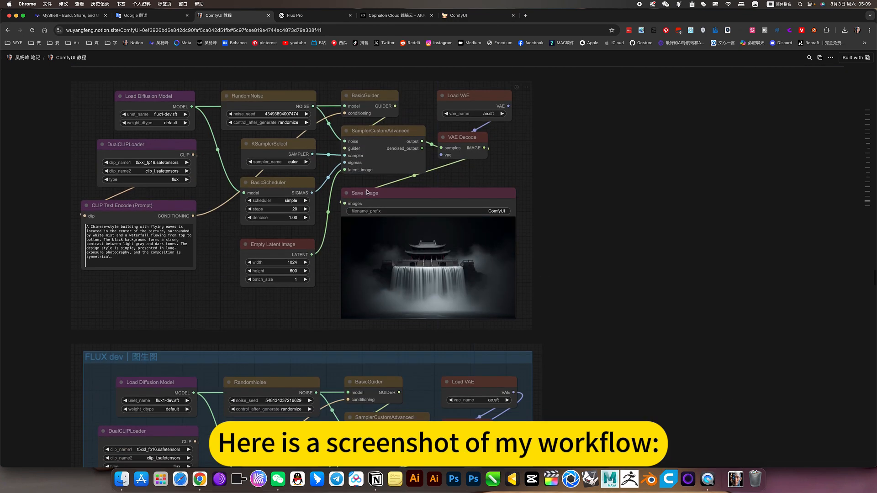
pyautogui.scroll(-3)
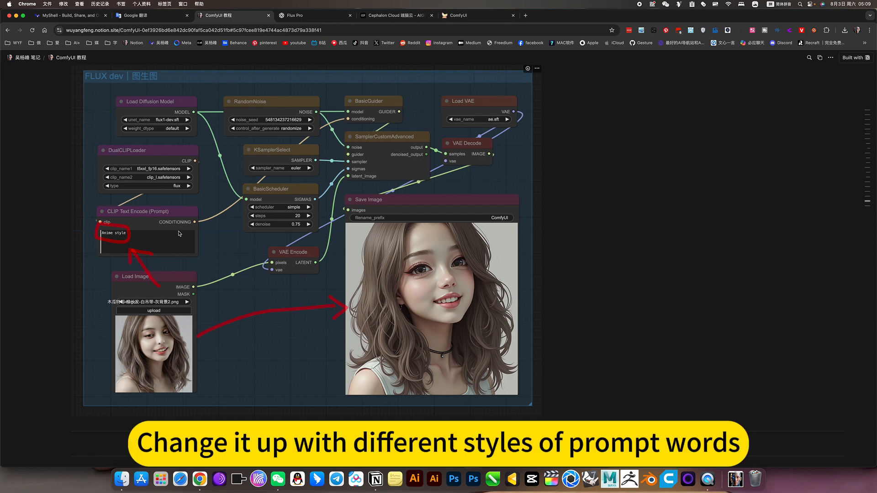
pyautogui.moveTo(417, 270)
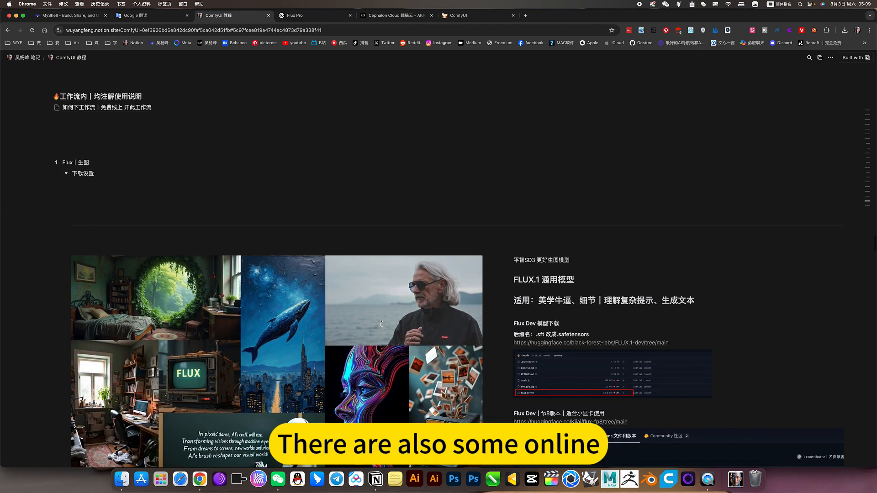
# Step: Scroll the Notion notes toward the 吴杨峰 笔记 home page's AI tools list
pyautogui.scroll(-3)
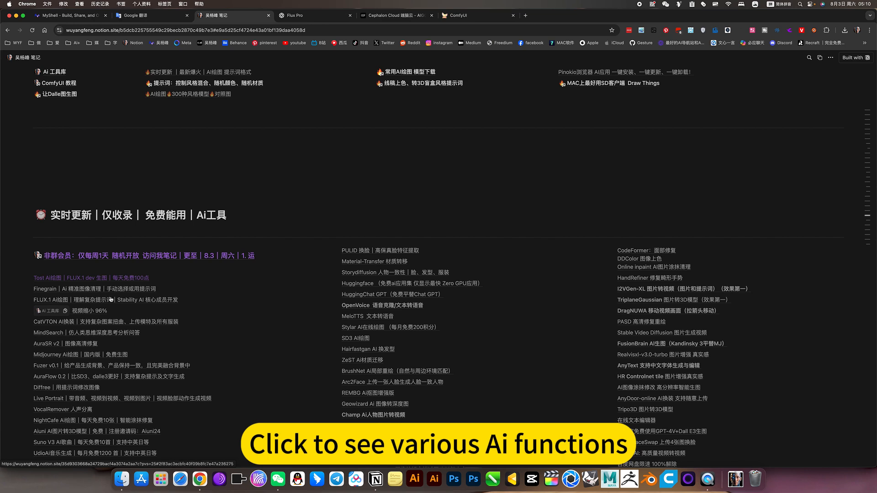
# Step: Go to the Flux Pro gallery and open its Create page
pyautogui.click(296, 15)
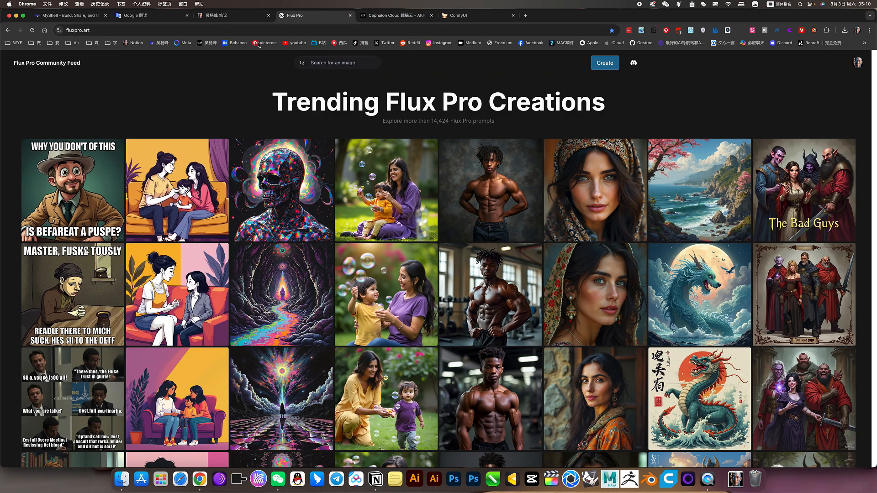
pyautogui.scroll(-3)
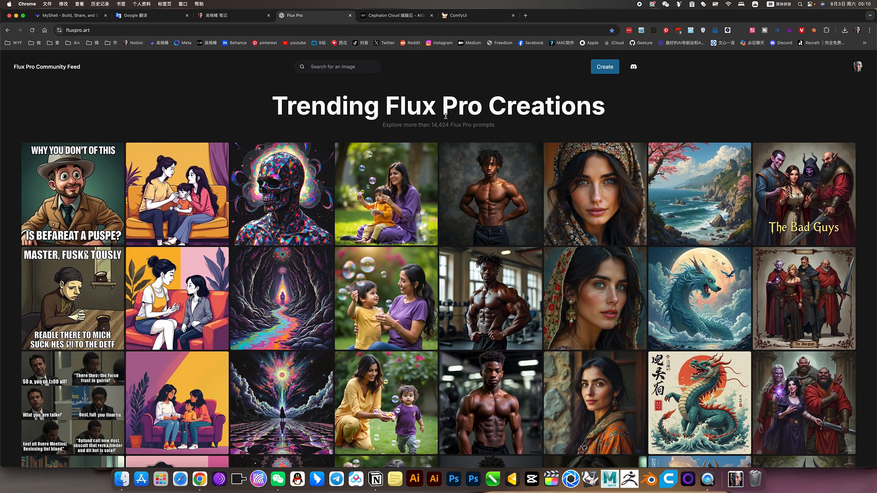
pyautogui.click(604, 67)
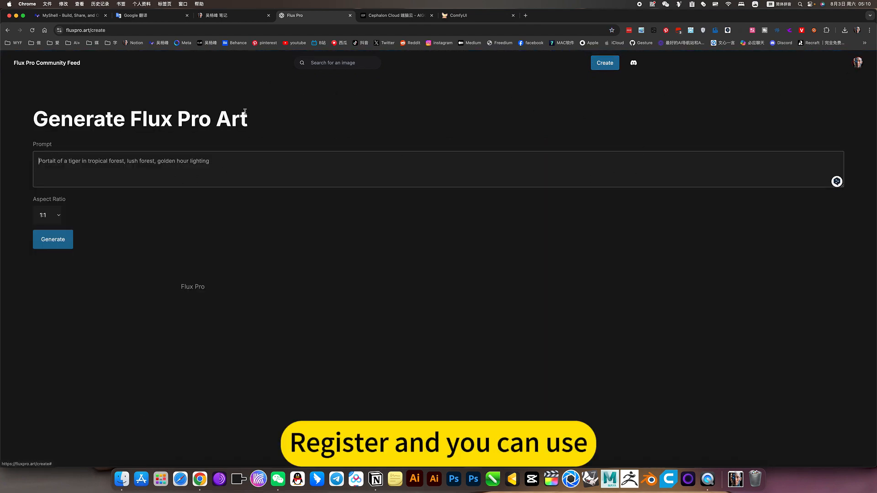
# Step: Open your profile and view the misty Chinese building waterfall creation's prompt
pyautogui.click(858, 62)
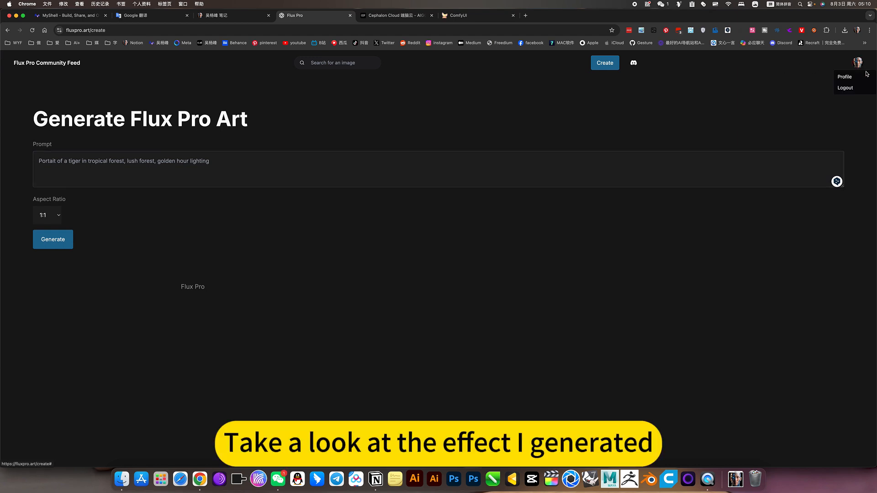
pyautogui.click(845, 77)
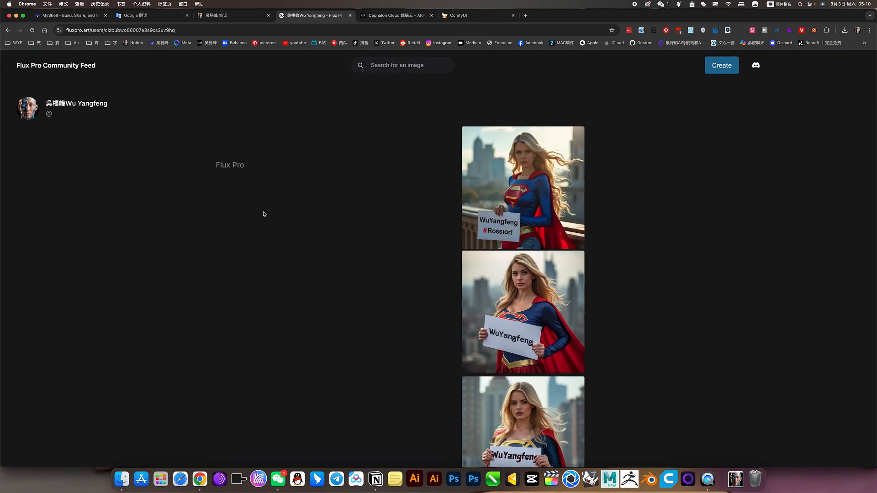
pyautogui.scroll(-3)
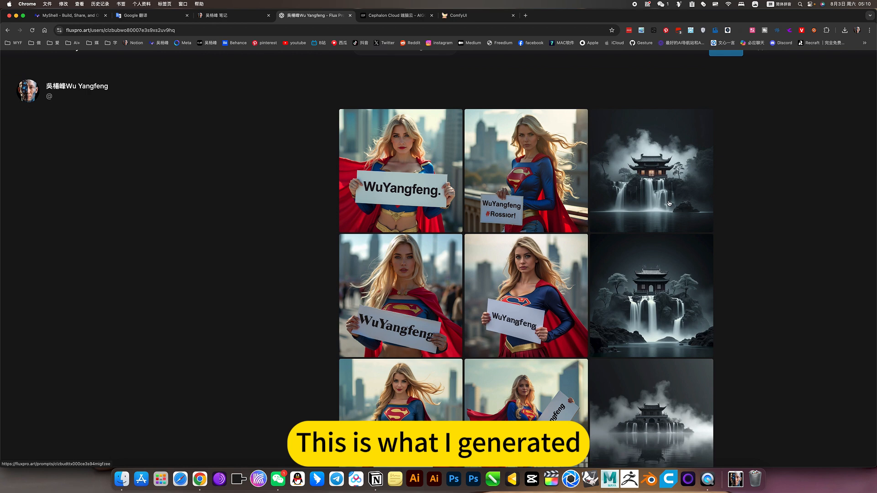
pyautogui.click(652, 170)
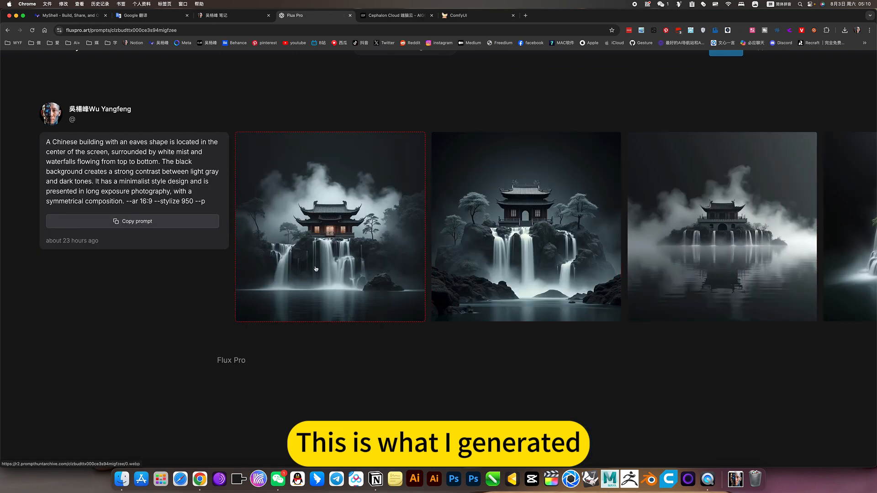
pyautogui.click(330, 227)
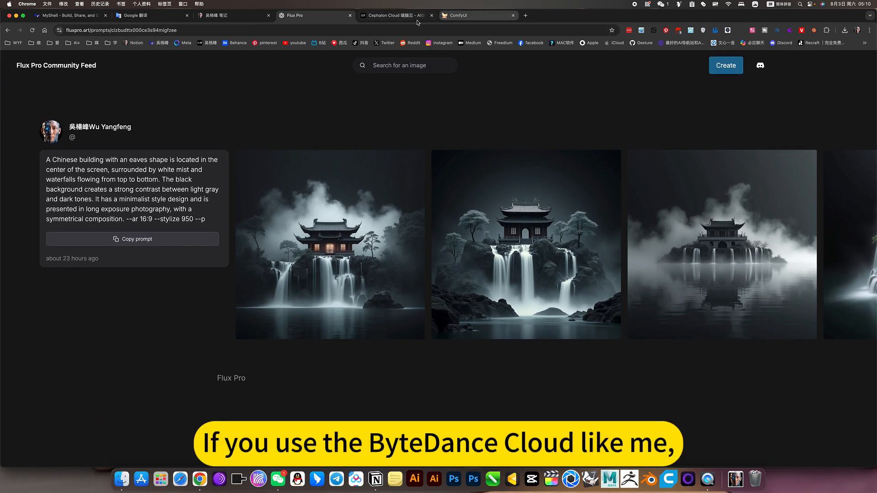
# Step: Return to ComfyUI and queue the misty Chinese building workflow again with a new seed
pyautogui.click(396, 15)
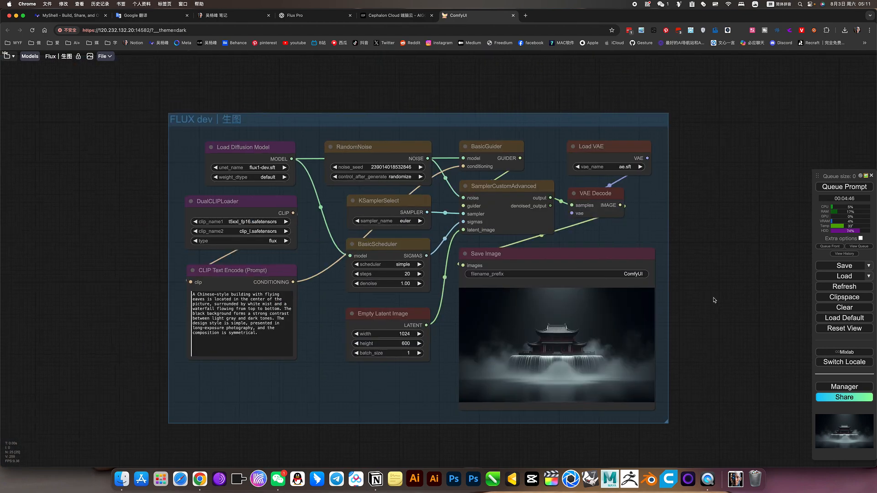
pyautogui.click(844, 187)
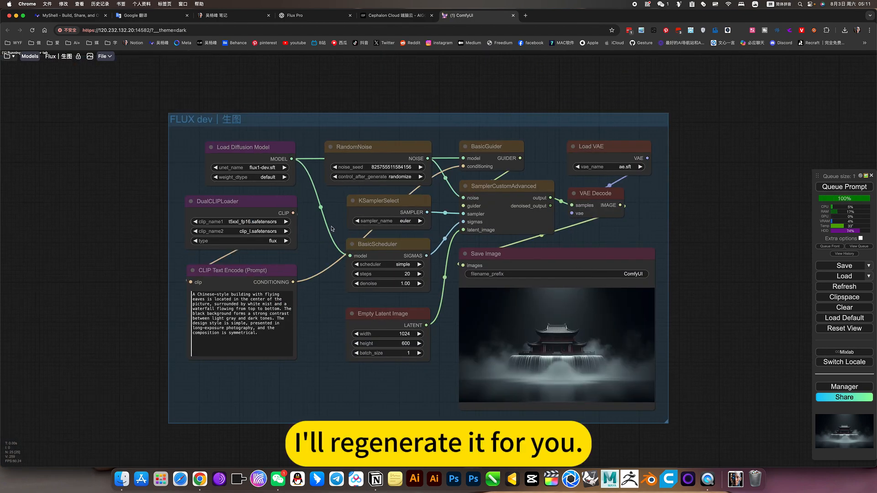
pyautogui.moveTo(338, 93)
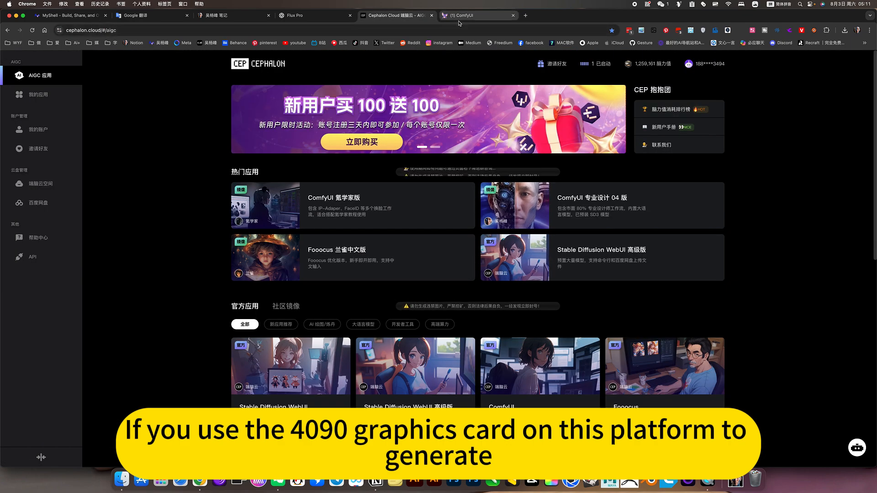
# Step: Switch back to the Notion notes homepage listing the tutorial sections
pyautogui.click(475, 15)
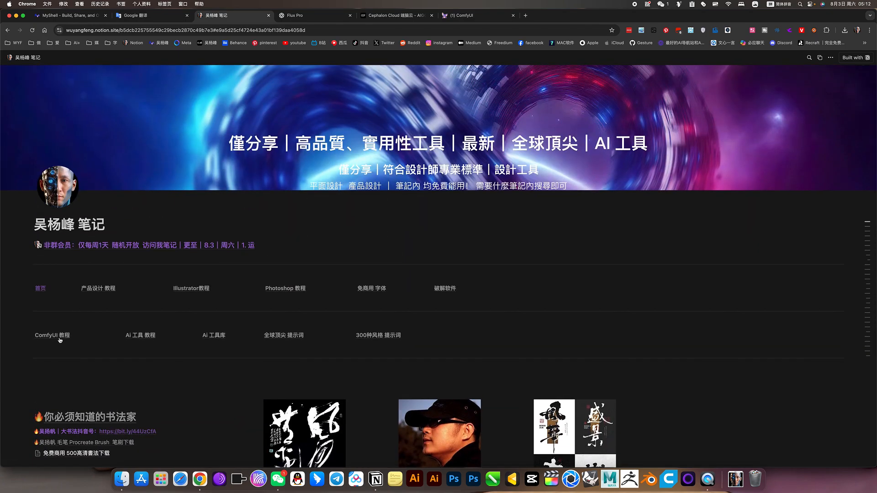
# Step: Open ComfyUI 教程, expand 模型 > 主流, and scroll through the FLUX model, VAE and CLIP downloads
pyautogui.click(52, 335)
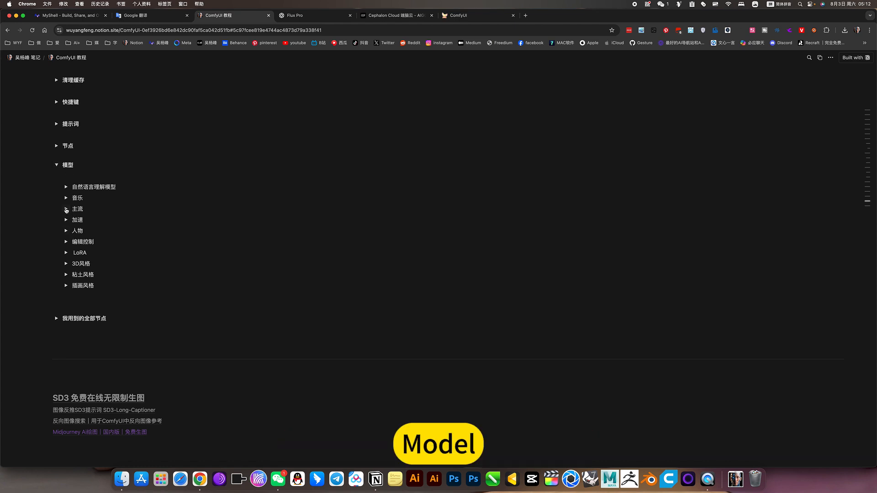
pyautogui.click(77, 209)
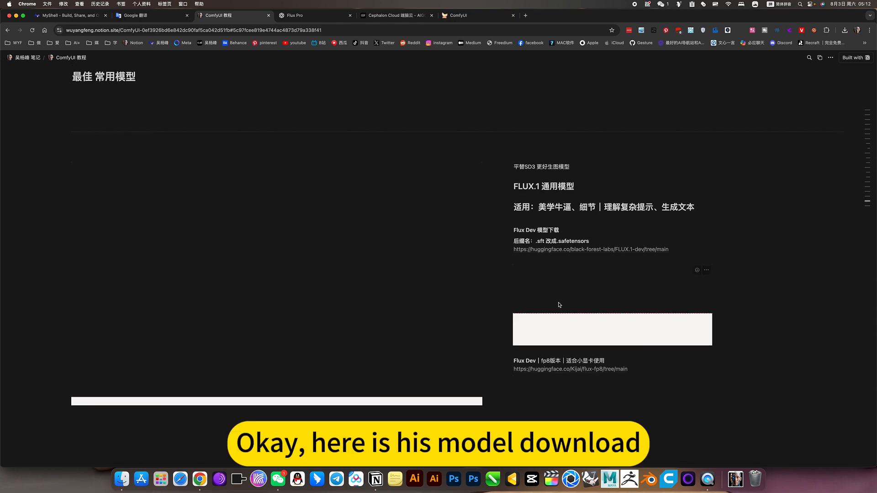
pyautogui.scroll(-3)
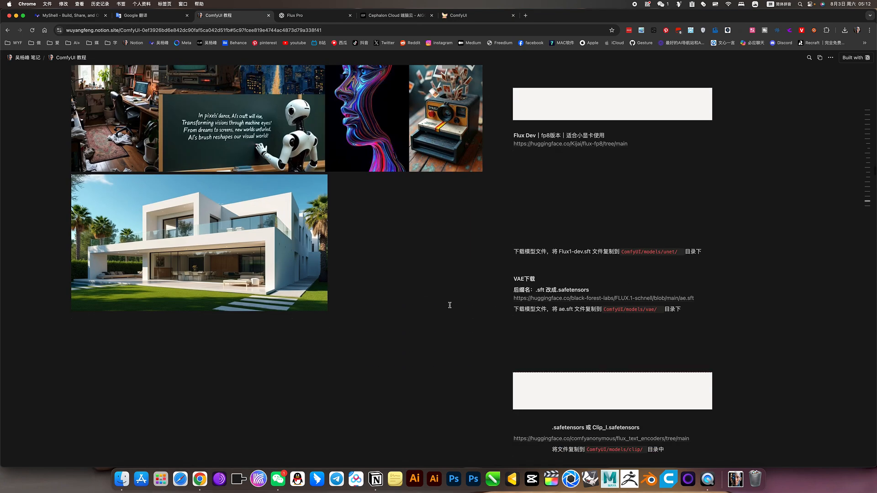
pyautogui.scroll(-3)
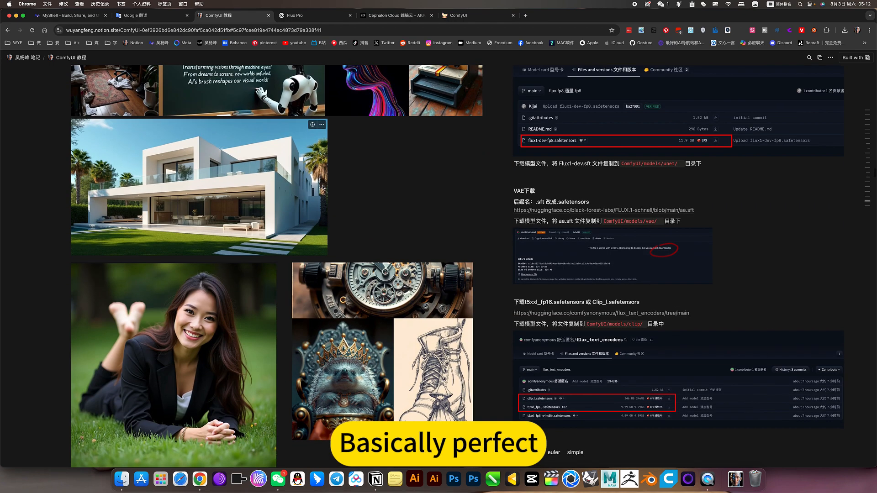
pyautogui.scroll(-3)
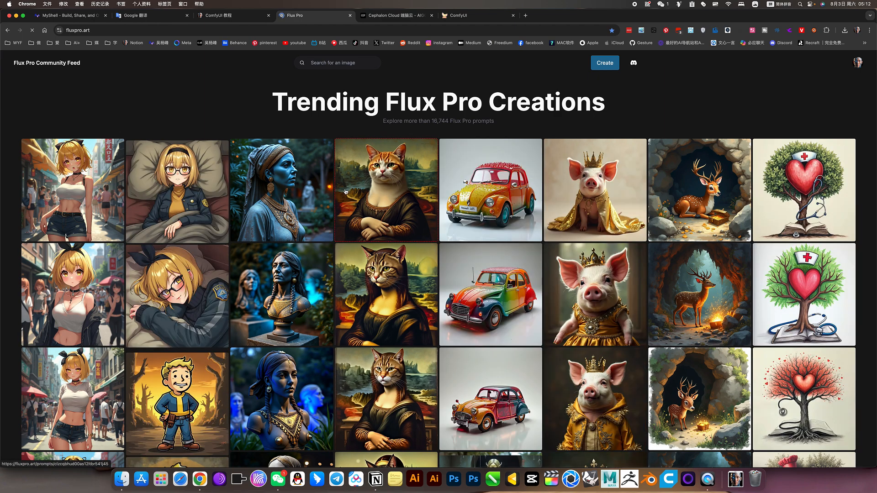
pyautogui.scroll(-3)
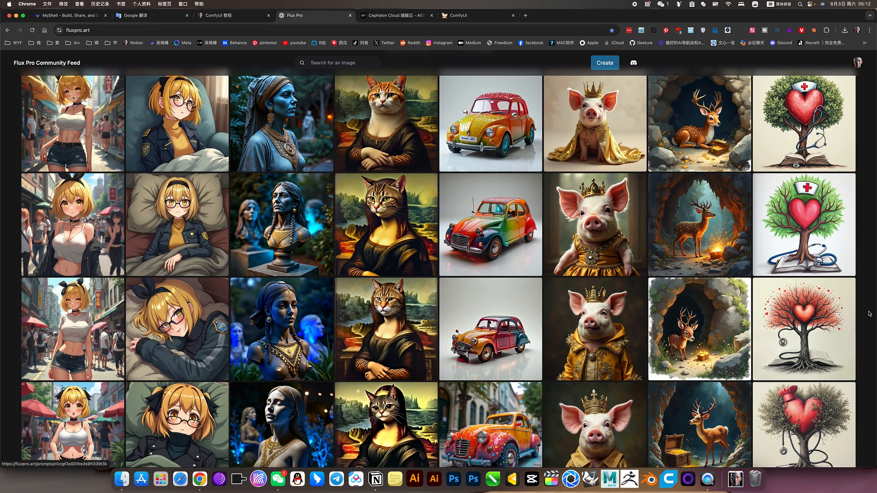
pyautogui.scroll(-3)
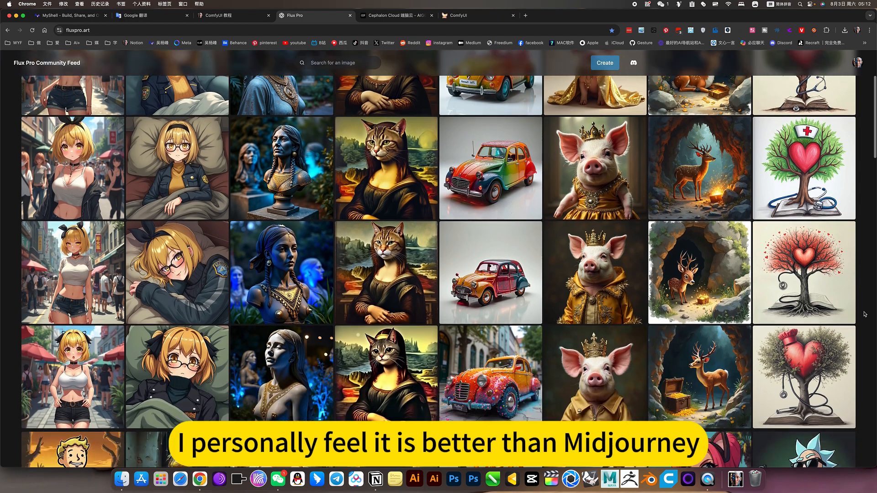
pyautogui.scroll(-3)
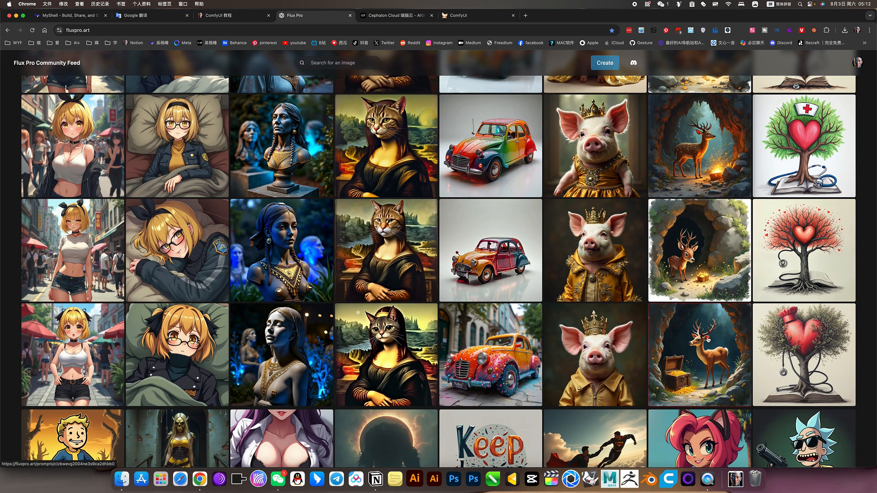
pyautogui.scroll(-3)
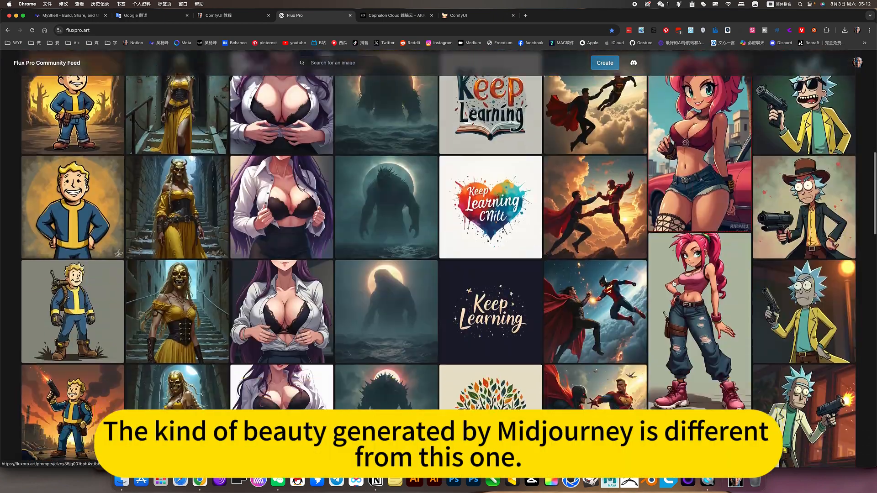
pyautogui.scroll(-3)
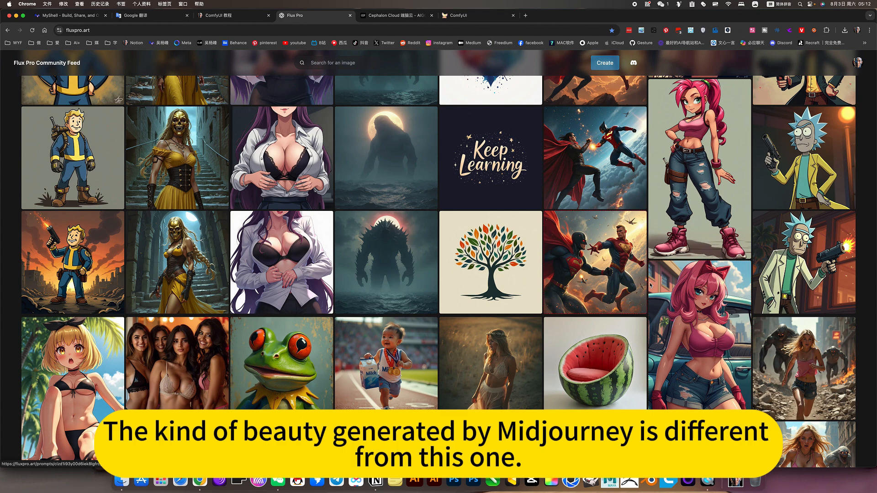
pyautogui.scroll(-3)
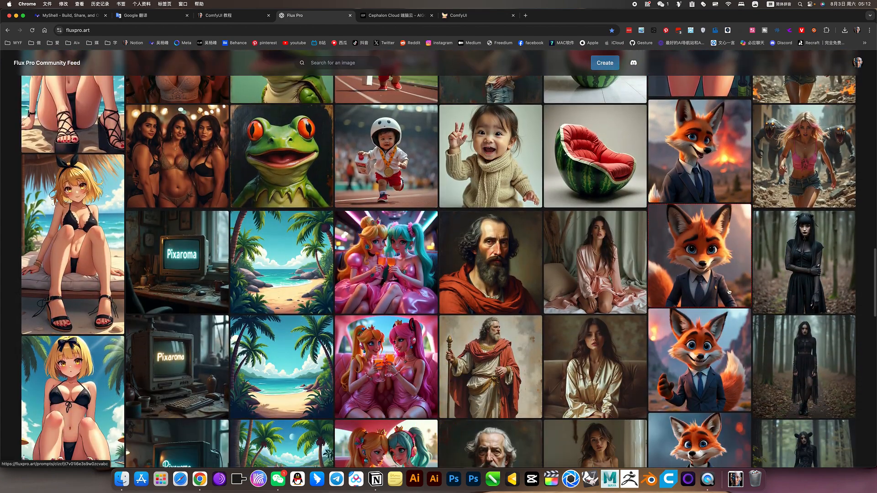
pyautogui.scroll(-3)
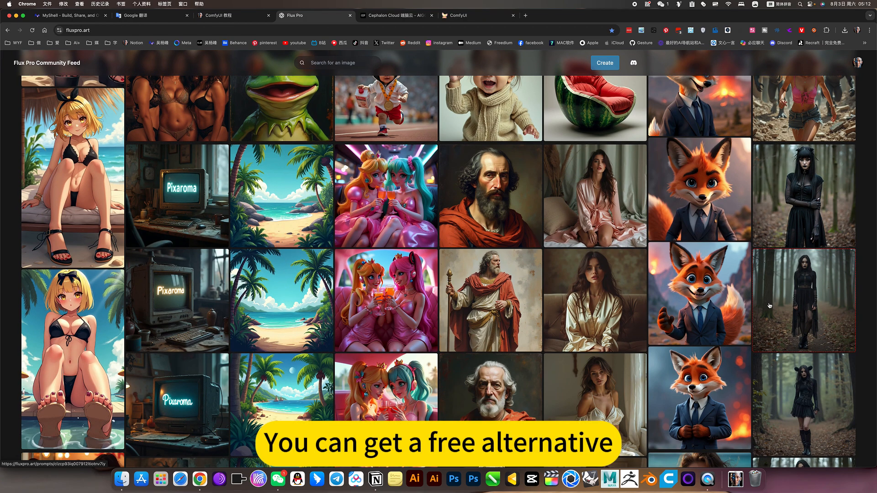
pyautogui.scroll(-3)
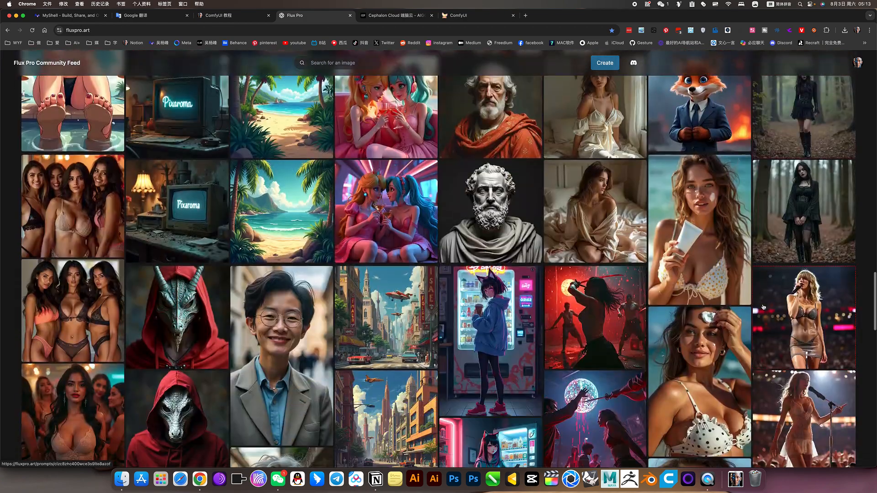
pyautogui.scroll(-3)
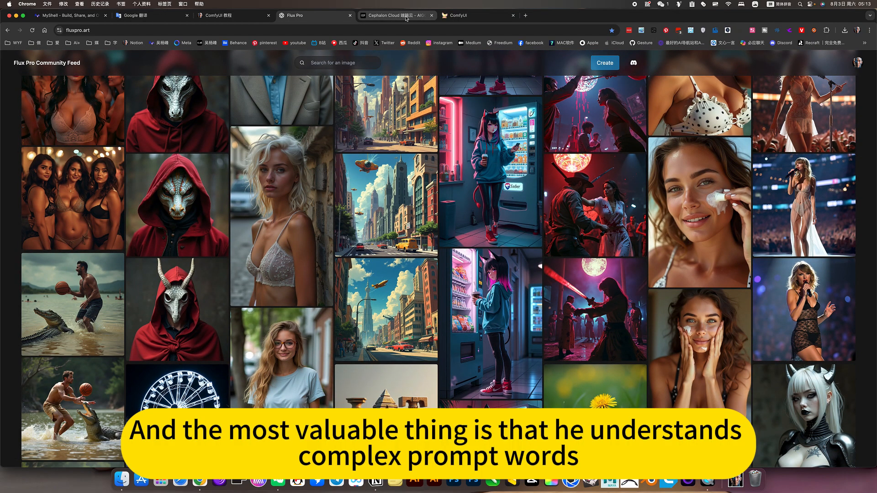
pyautogui.click(479, 15)
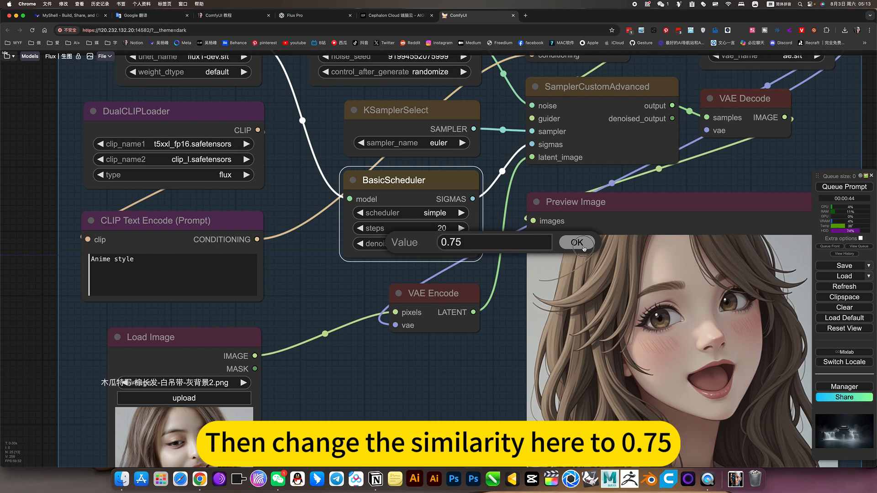
# Step: Confirm the lowered BasicScheduler denoise value, then double-click in the workflow
pyautogui.click(576, 242)
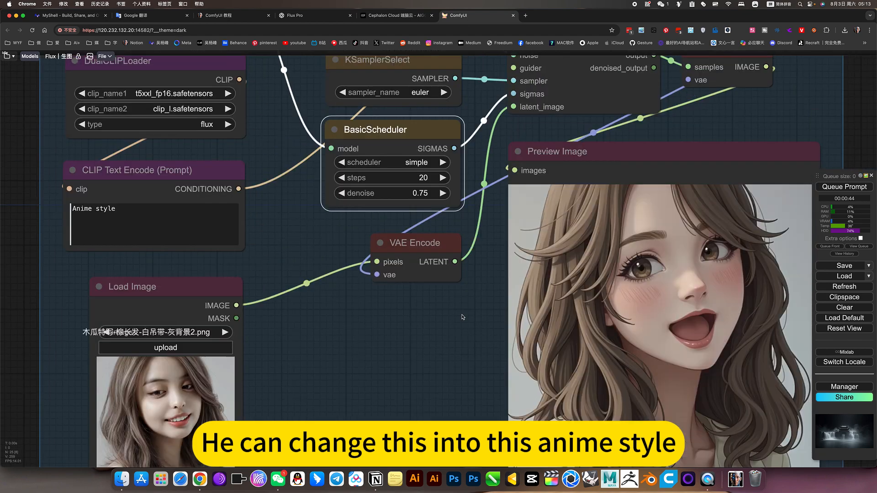
pyautogui.doubleClick(426, 193)
pyautogui.write('0.7')
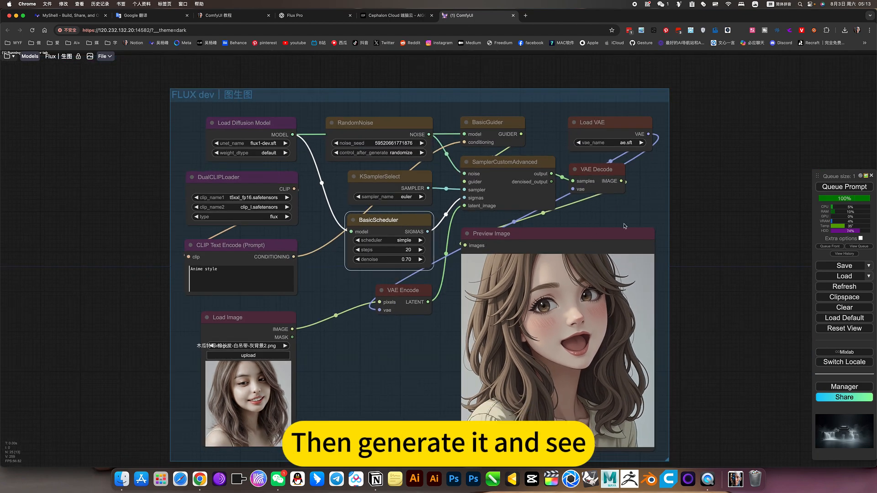
# Step: Briefly visit the Cephalon Cloud apps page, then return to the ComfyUI tutorial notes
pyautogui.scroll(-3)
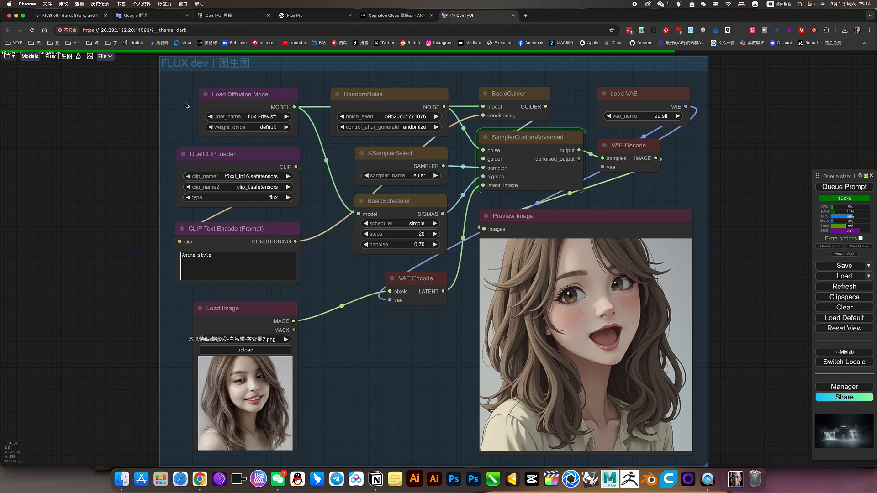
pyautogui.click(397, 15)
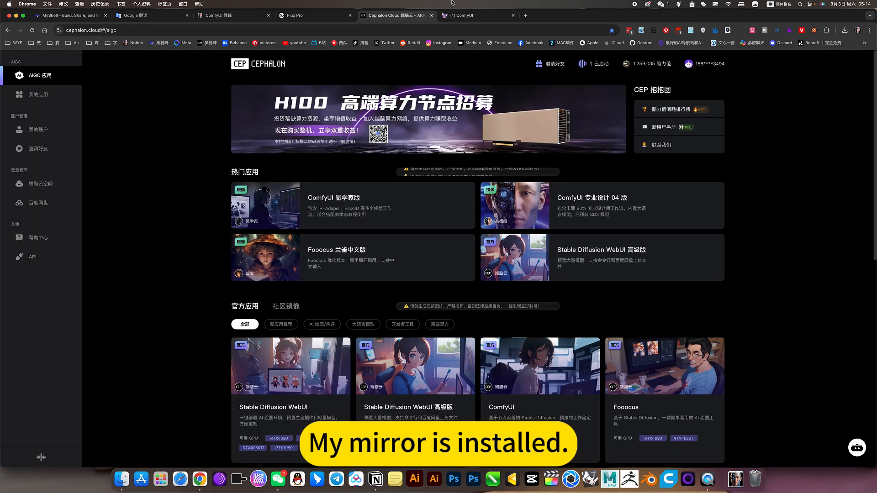
pyautogui.click(462, 15)
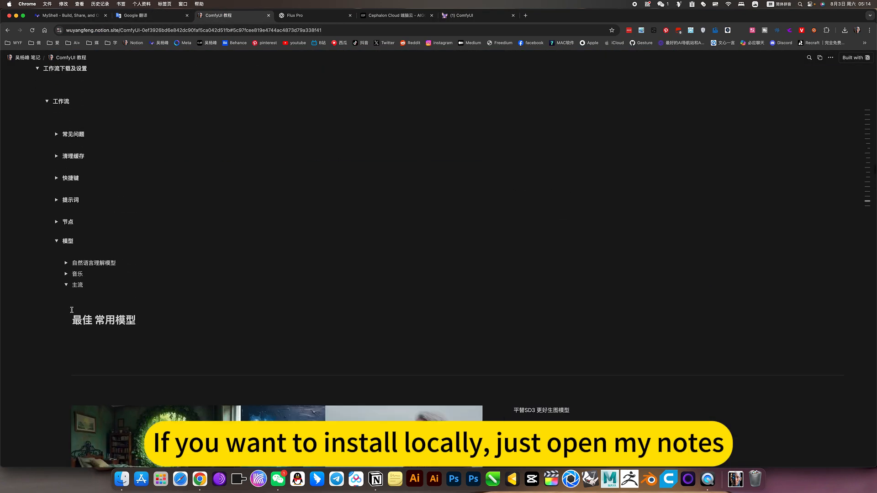
pyautogui.scroll(-3)
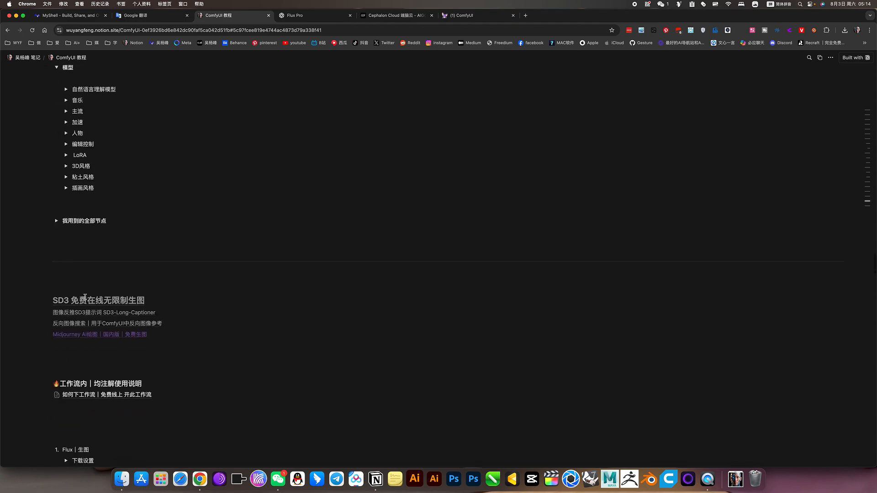
pyautogui.scroll(-3)
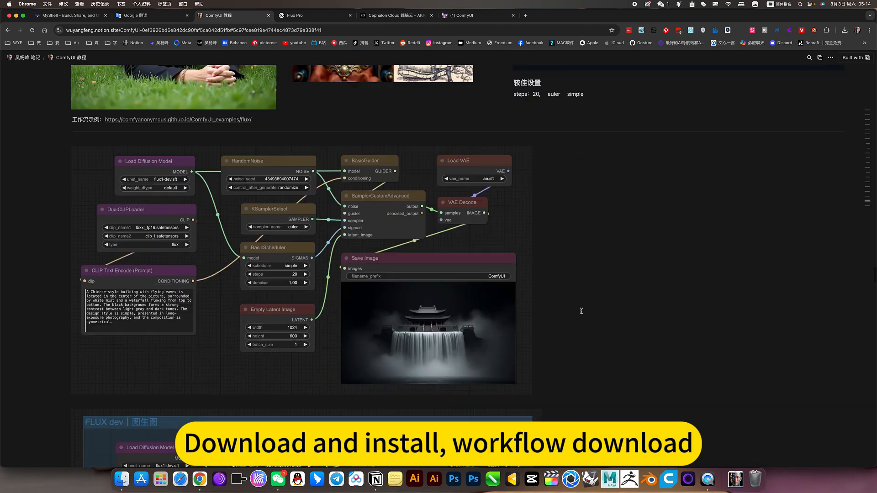
pyautogui.scroll(-3)
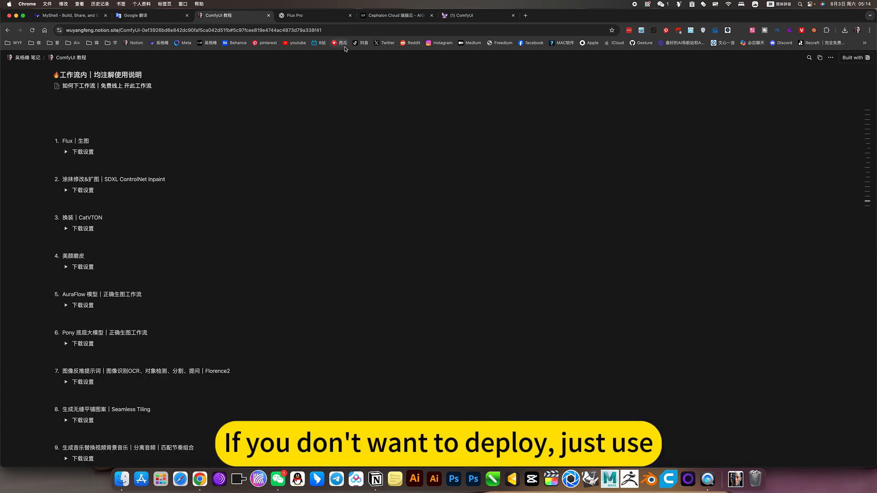
pyautogui.click(397, 15)
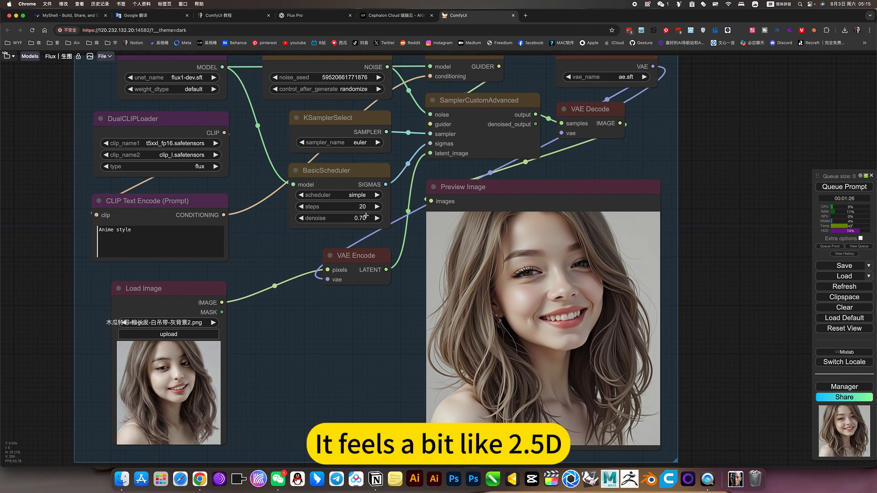
# Step: Open the scheduler's denoise value (0.7) for editing
pyautogui.doubleClick(356, 219)
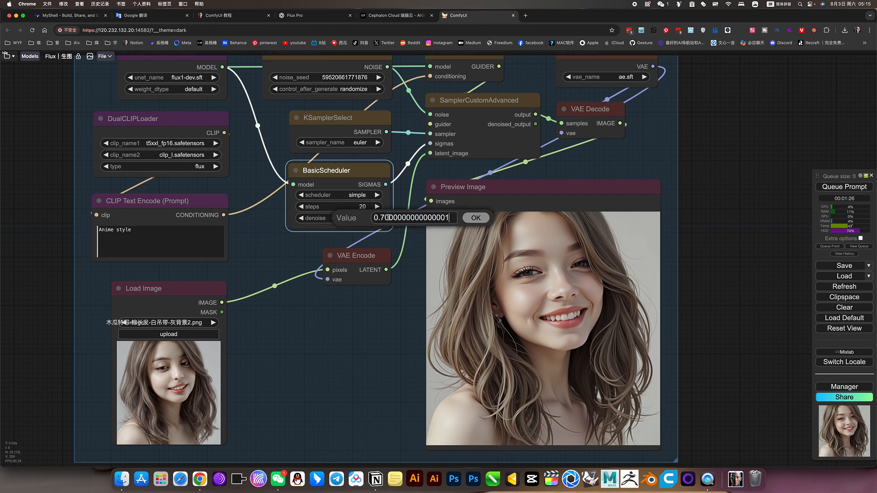
# Step: Confirm denoise 0.75, queue the image-to-image run, then switch to the Flux Pro feed
pyautogui.write('0.75')
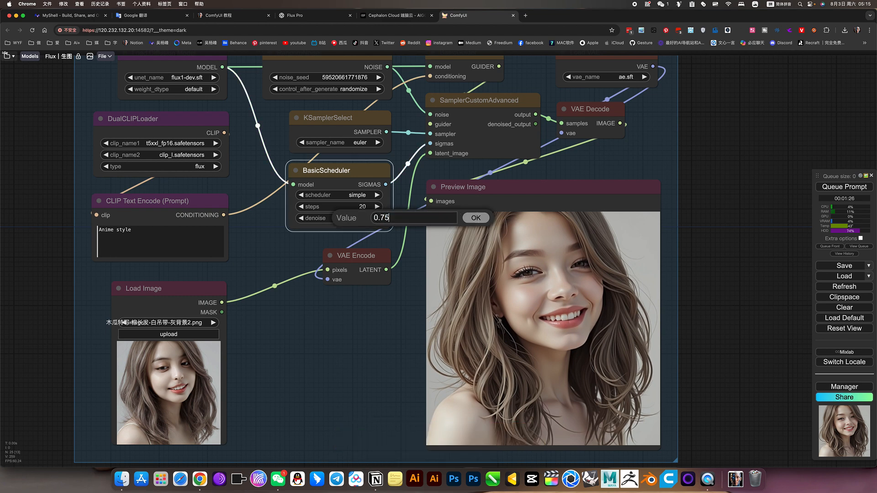
pyautogui.click(475, 217)
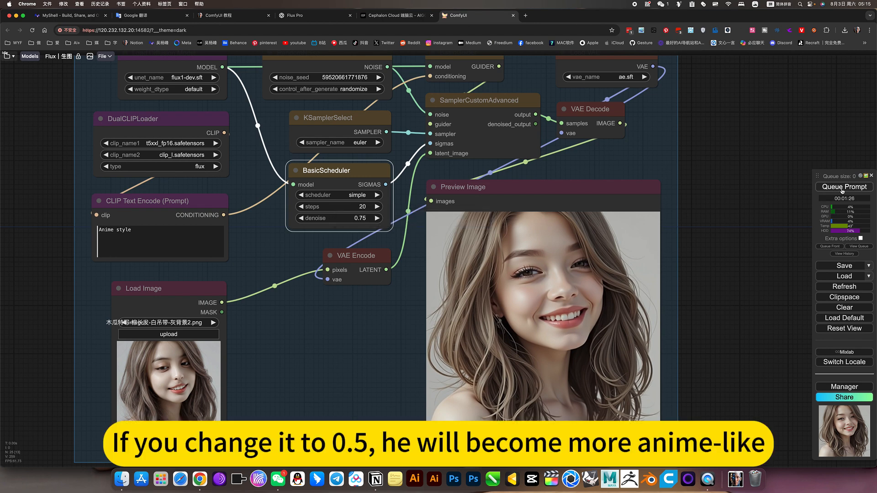
pyautogui.click(844, 187)
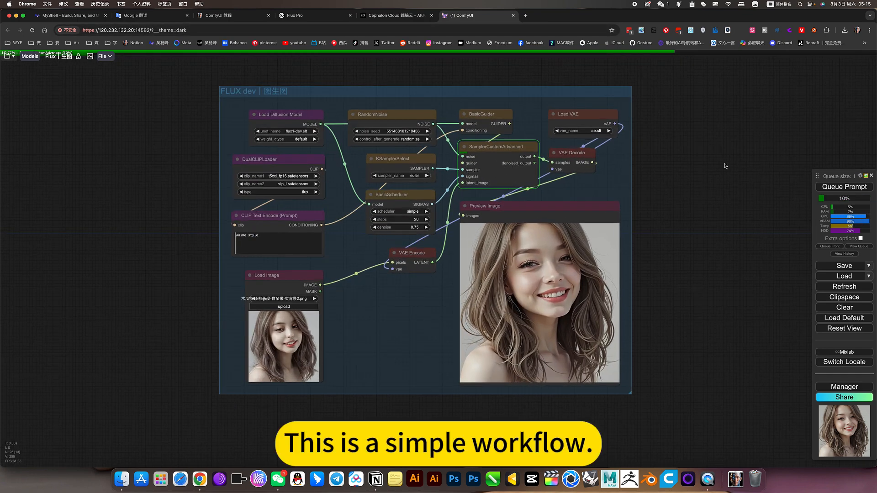
pyautogui.scroll(-3)
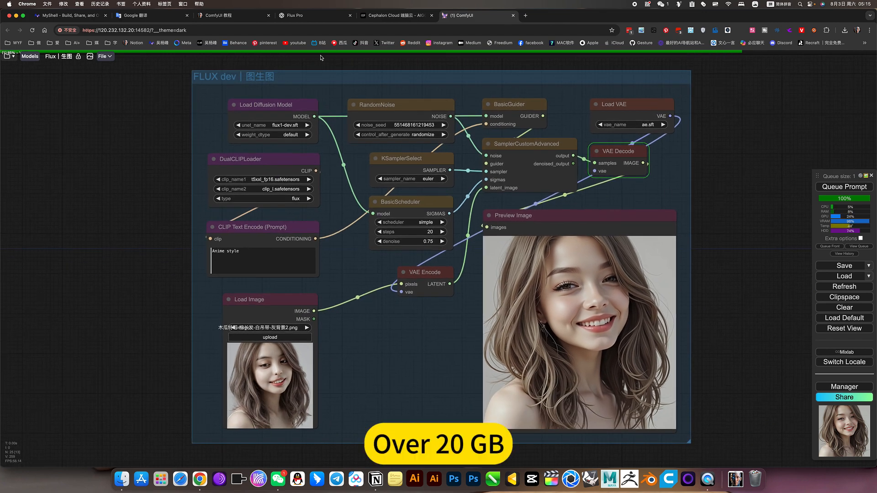
pyautogui.click(308, 15)
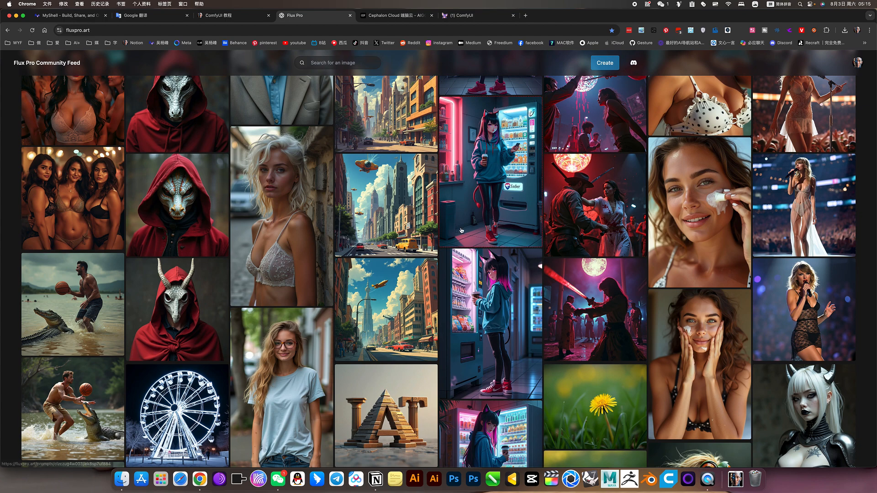
# Step: Scroll down through the fluxpro.art community images, then return to the ComfyUI tab
pyautogui.scroll(-3)
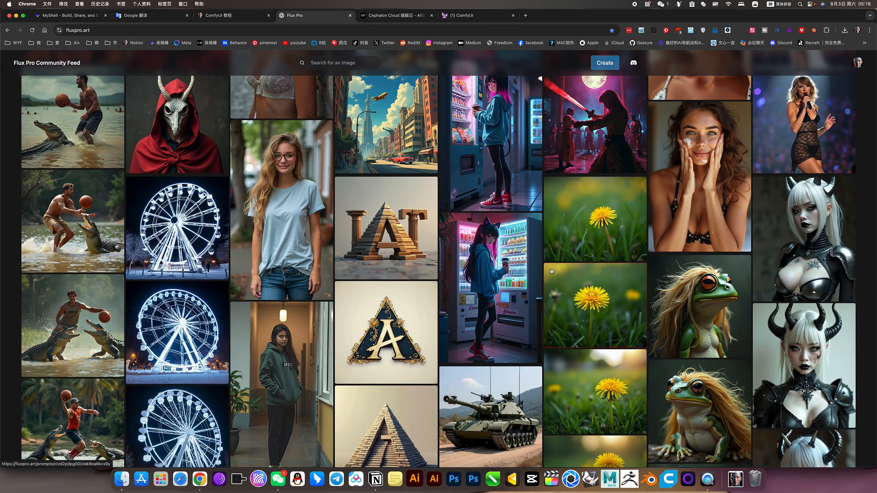
pyautogui.scroll(-3)
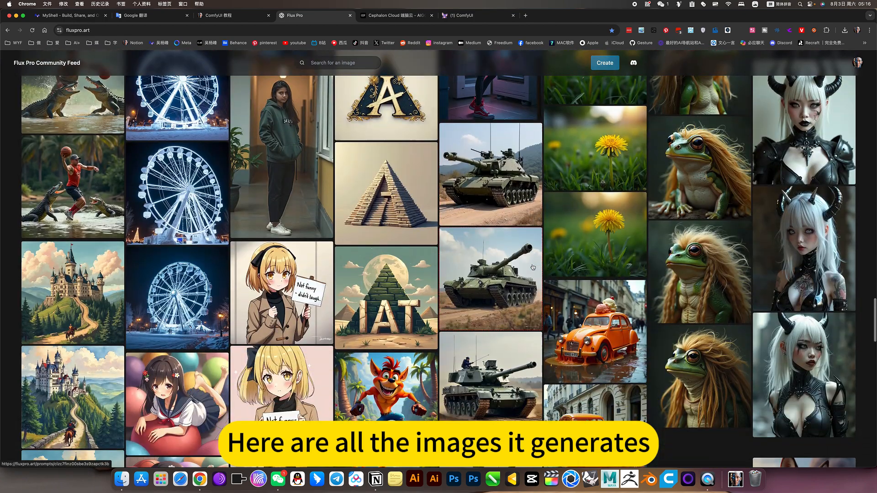
pyautogui.scroll(-3)
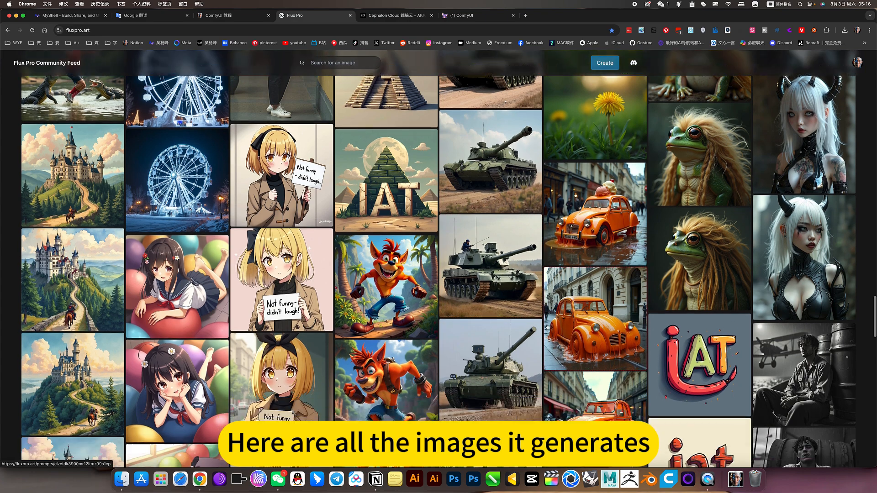
pyautogui.scroll(-3)
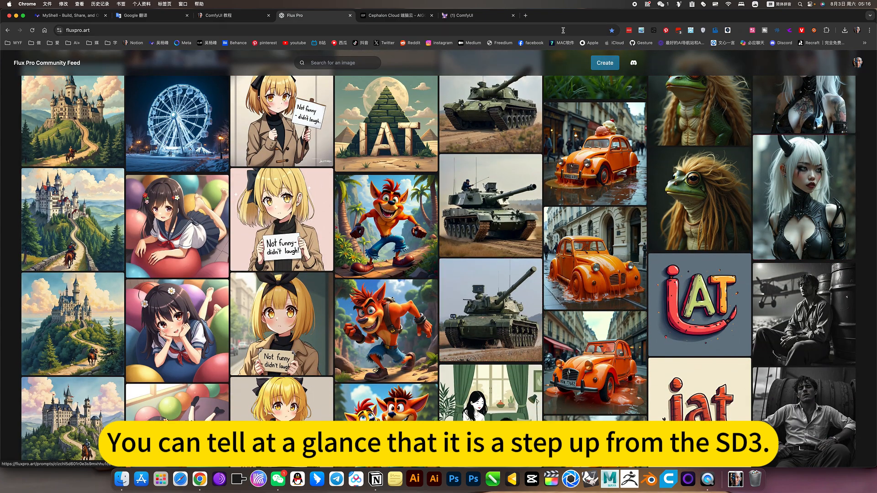
pyautogui.scroll(-3)
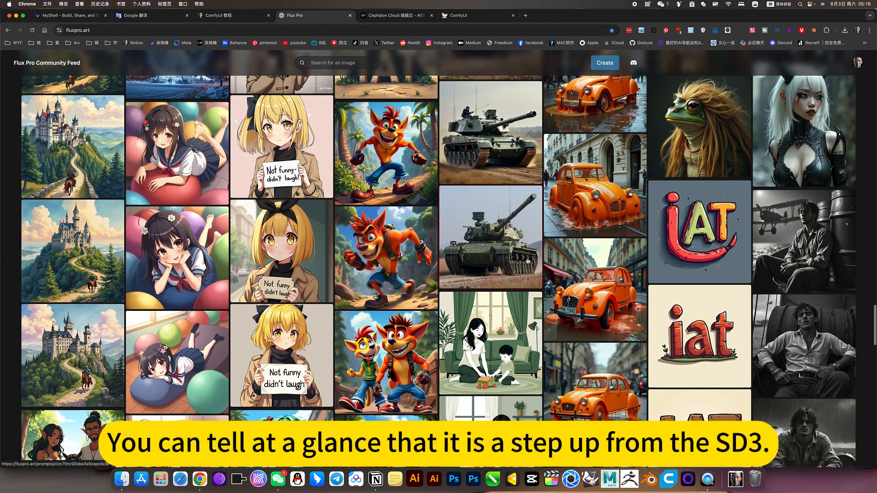
pyautogui.scroll(-3)
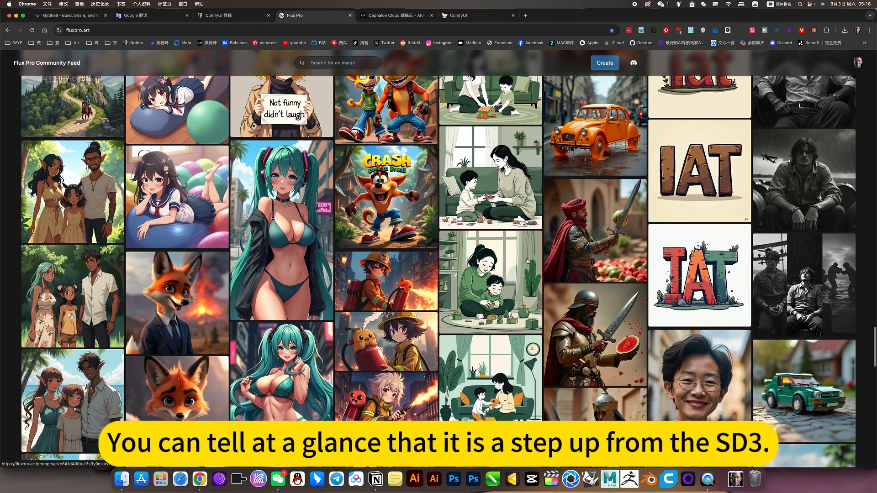
pyautogui.scroll(-3)
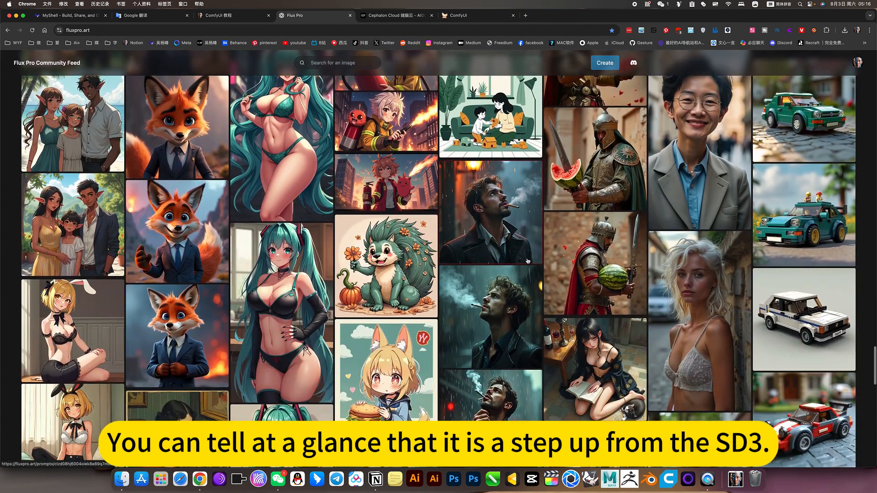
pyautogui.scroll(-3)
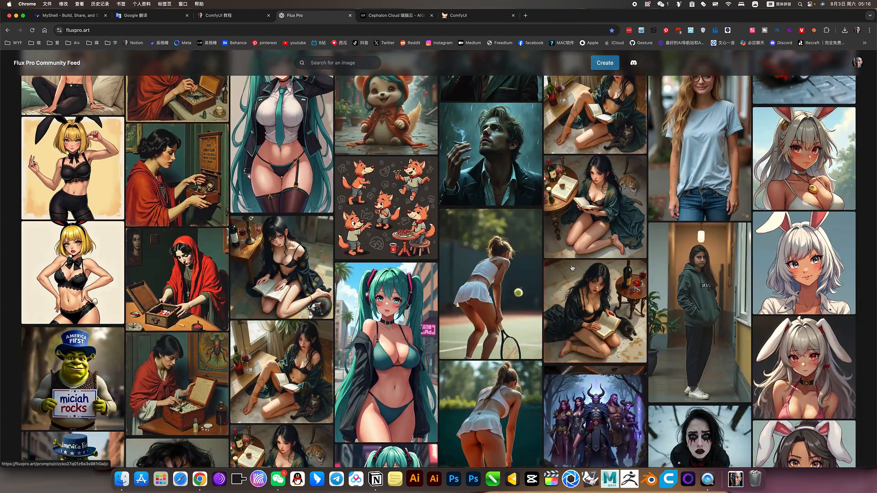
pyautogui.scroll(-3)
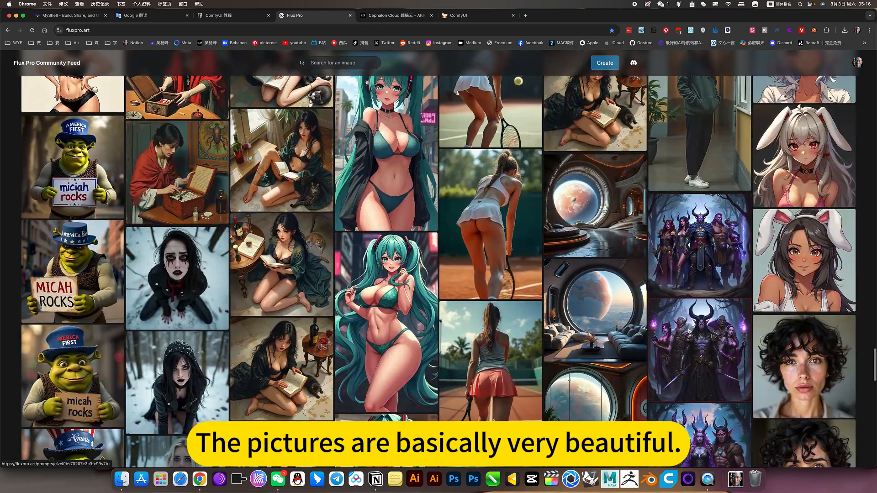
pyautogui.scroll(-3)
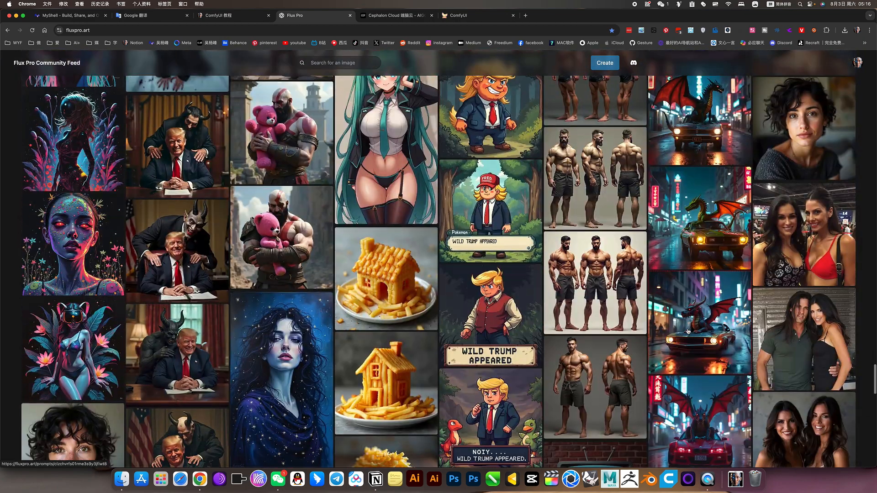
pyautogui.scroll(-3)
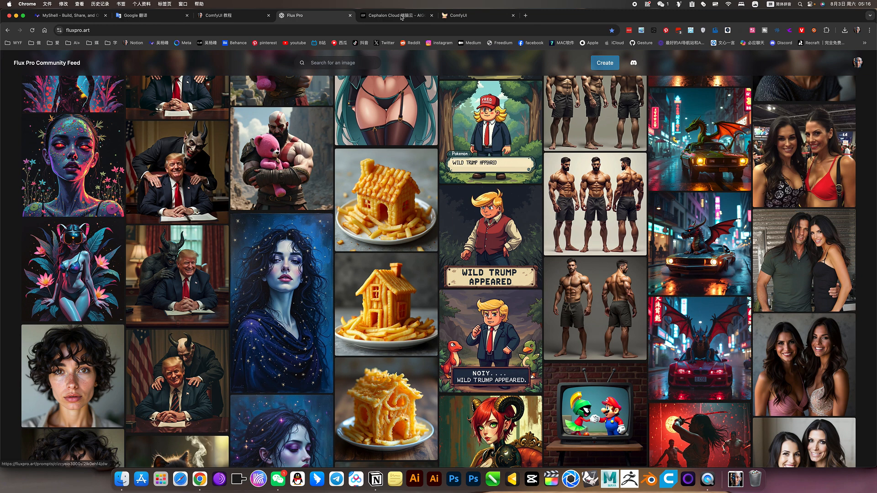
pyautogui.click(475, 15)
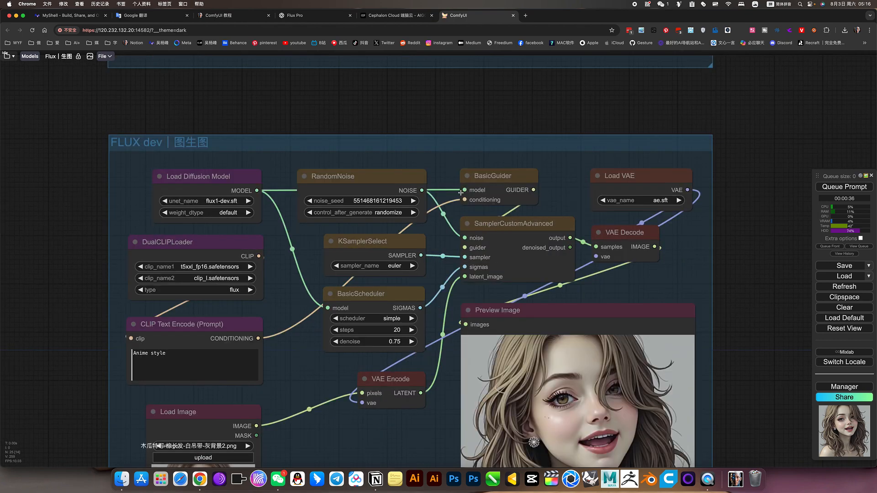
# Step: Set BasicScheduler denoise to 0.80, queue the prompt, then switch to Flux Pro
pyautogui.scroll(-3)
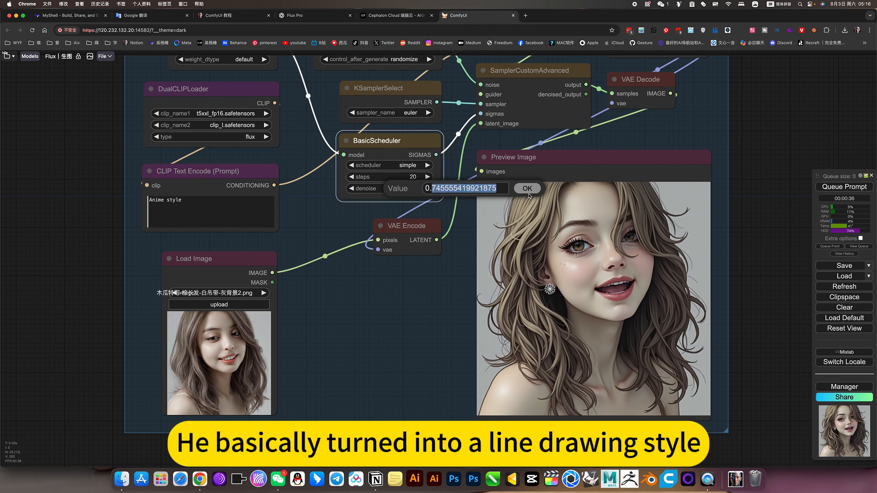
pyautogui.click(526, 188)
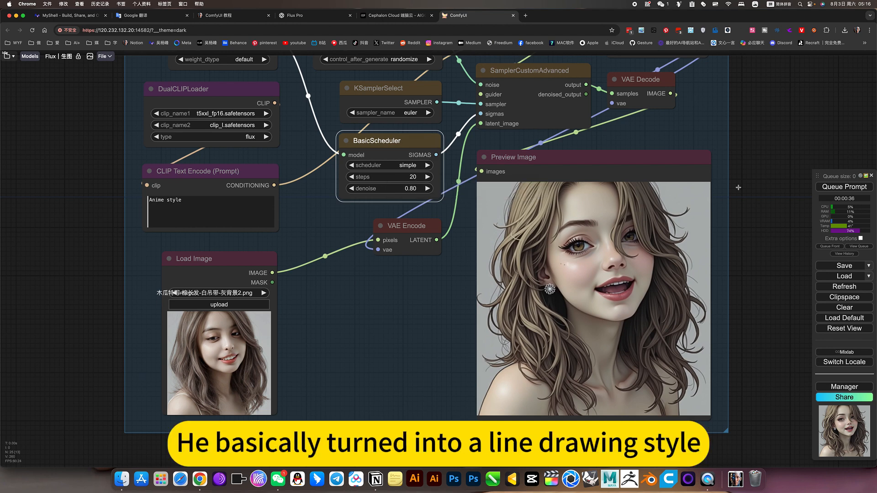
pyautogui.click(844, 187)
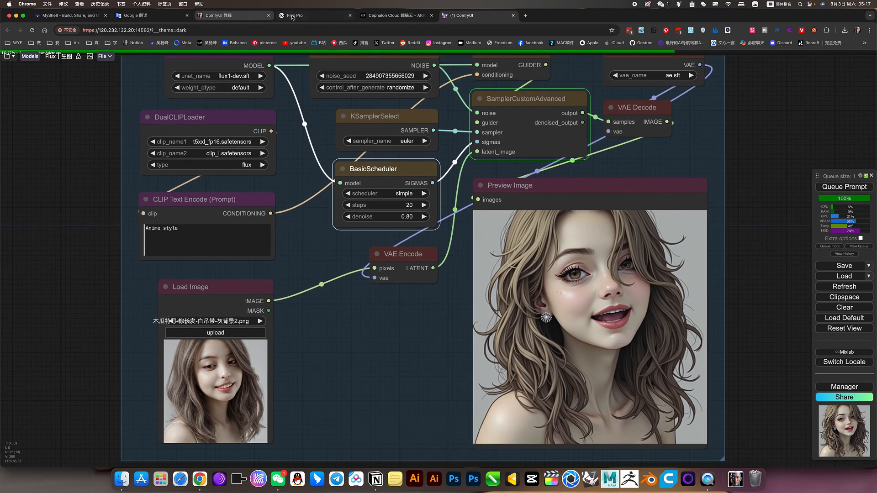
pyautogui.click(296, 15)
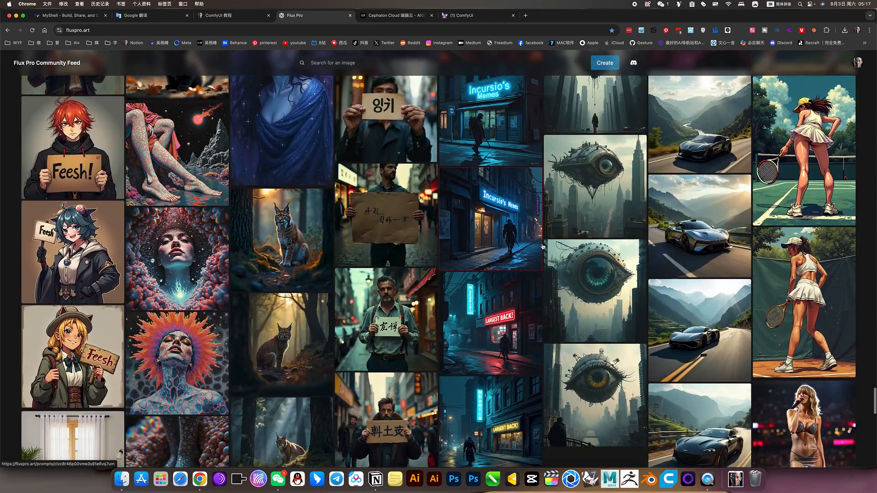
# Step: Scroll further down the fluxpro.art feed, then return to the ComfyUI tab
pyautogui.scroll(-3)
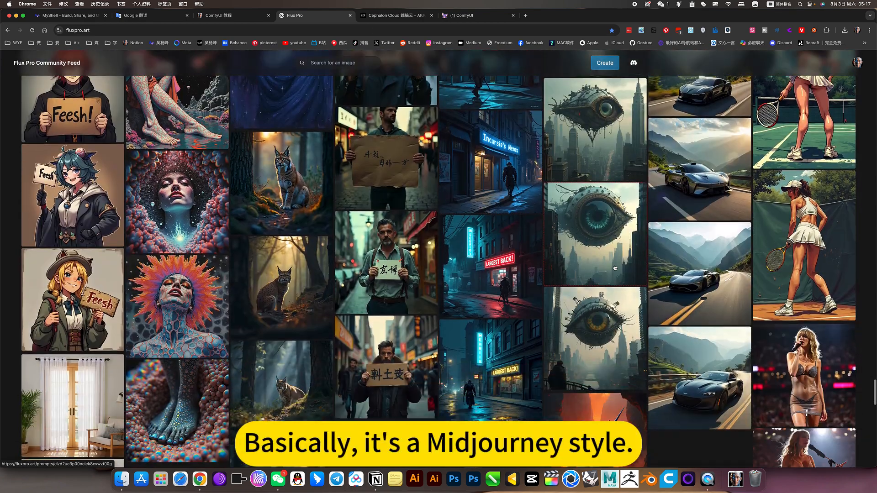
pyautogui.scroll(-3)
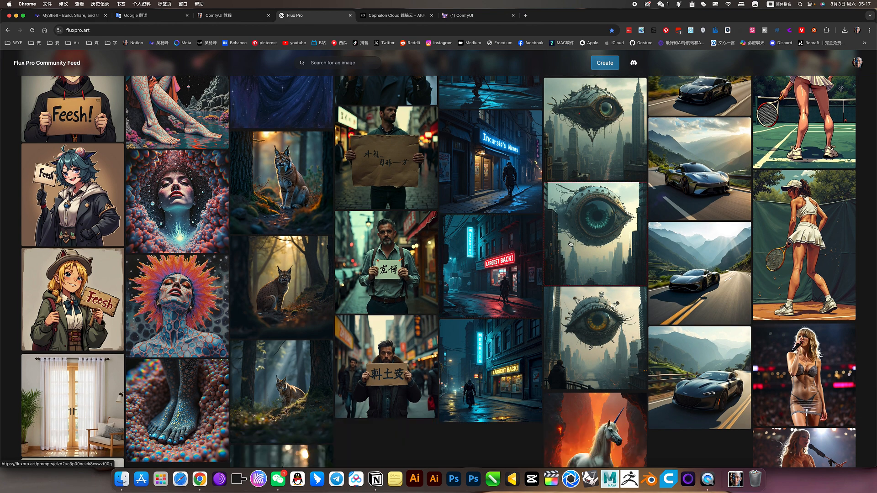
pyautogui.scroll(-3)
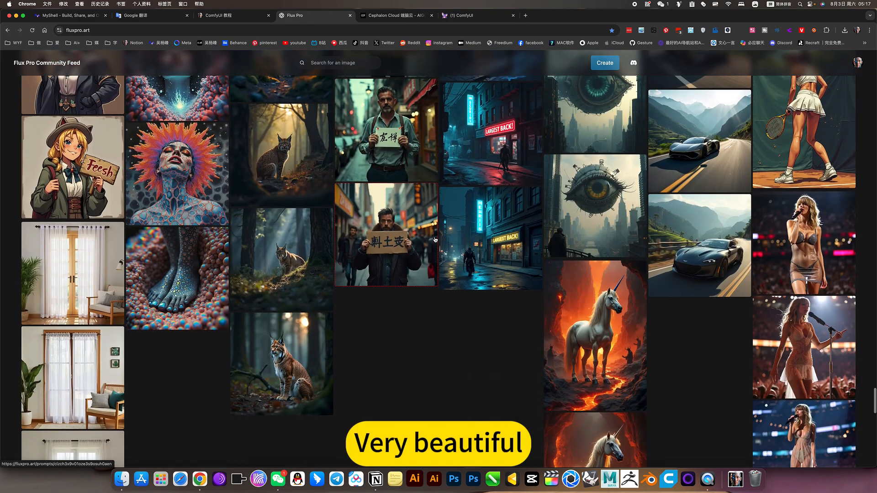
pyautogui.scroll(-3)
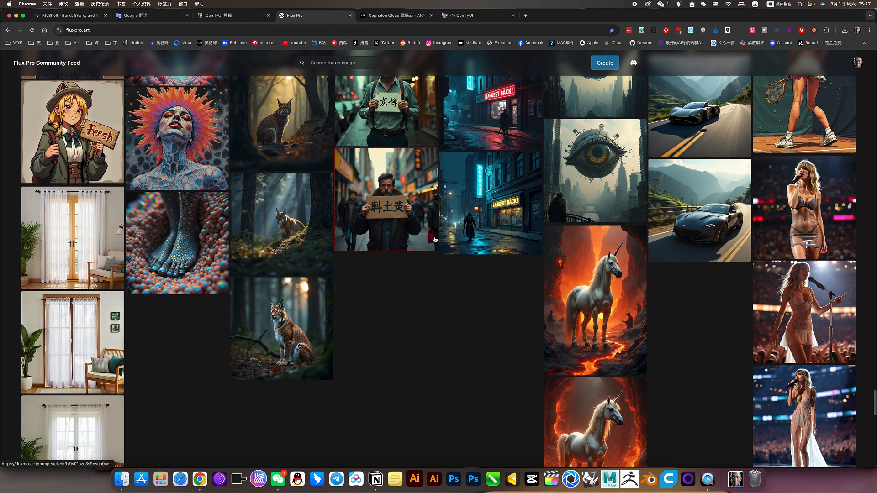
pyautogui.scroll(-3)
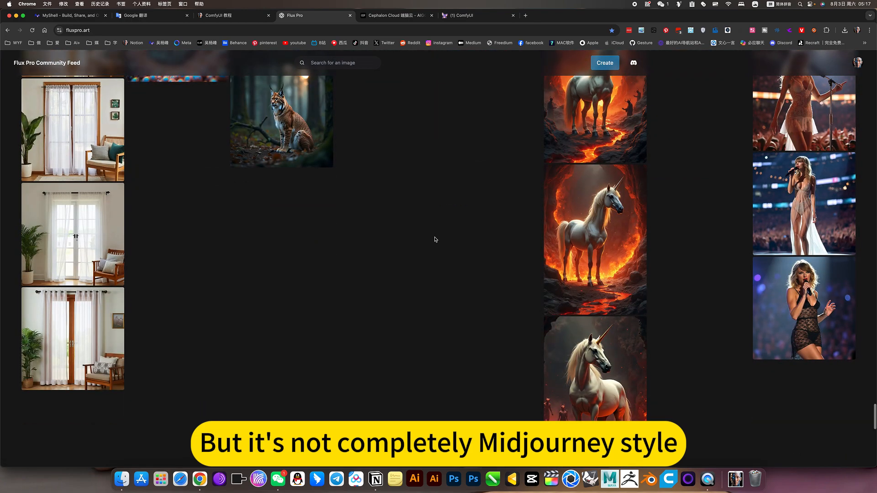
pyautogui.scroll(-3)
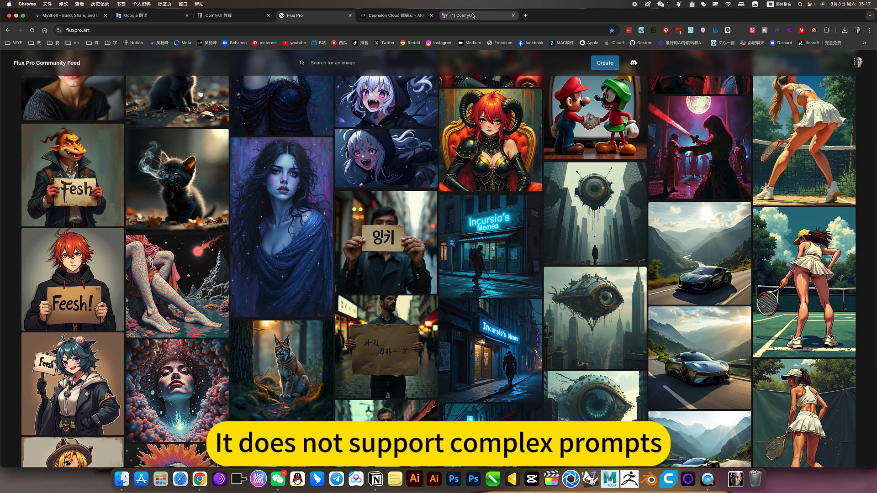
pyautogui.click(478, 15)
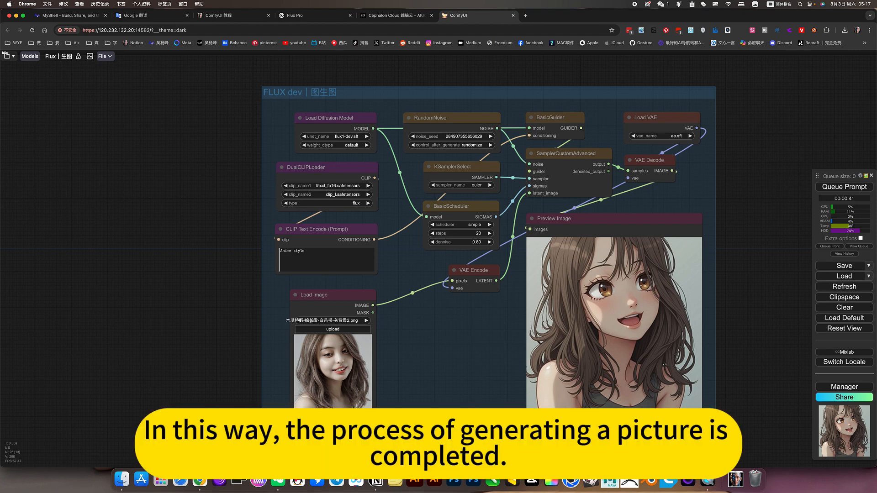
pyautogui.moveTo(558, 350)
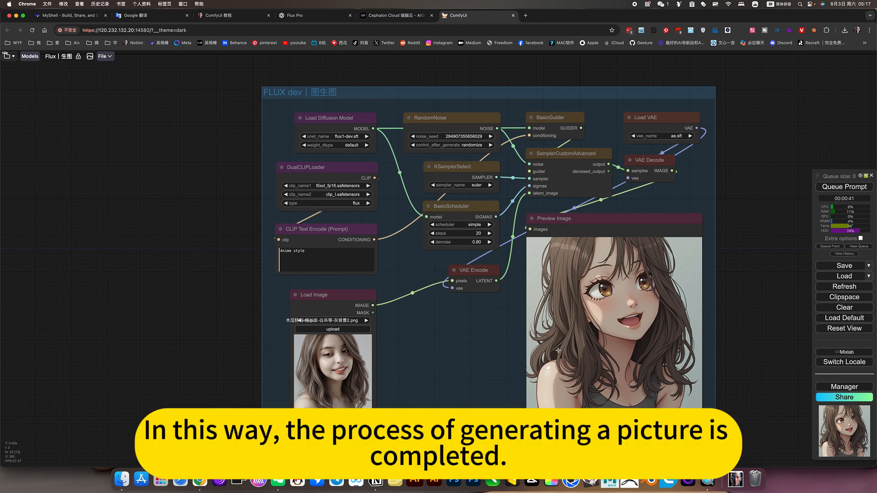